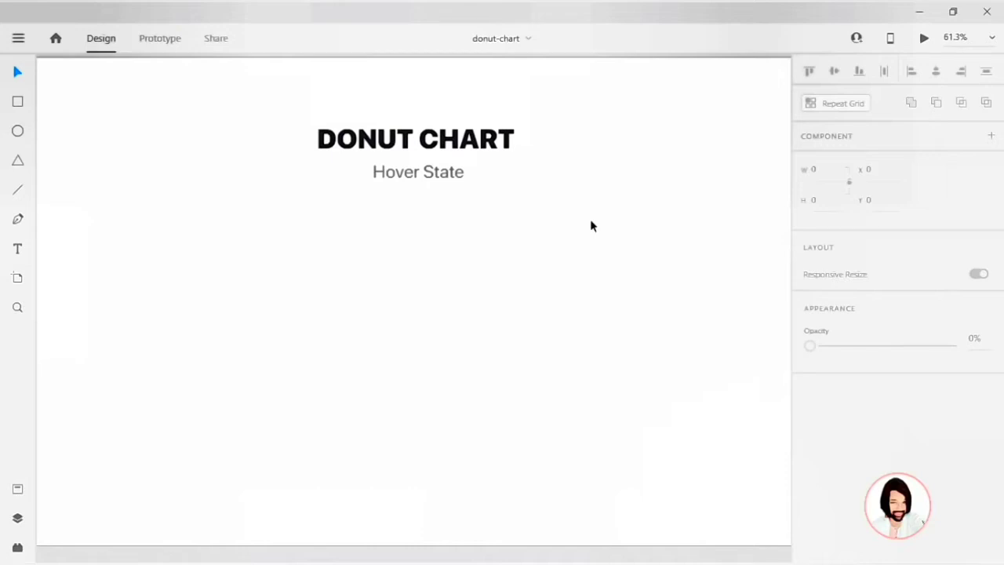
pyautogui.moveTo(29, 145)
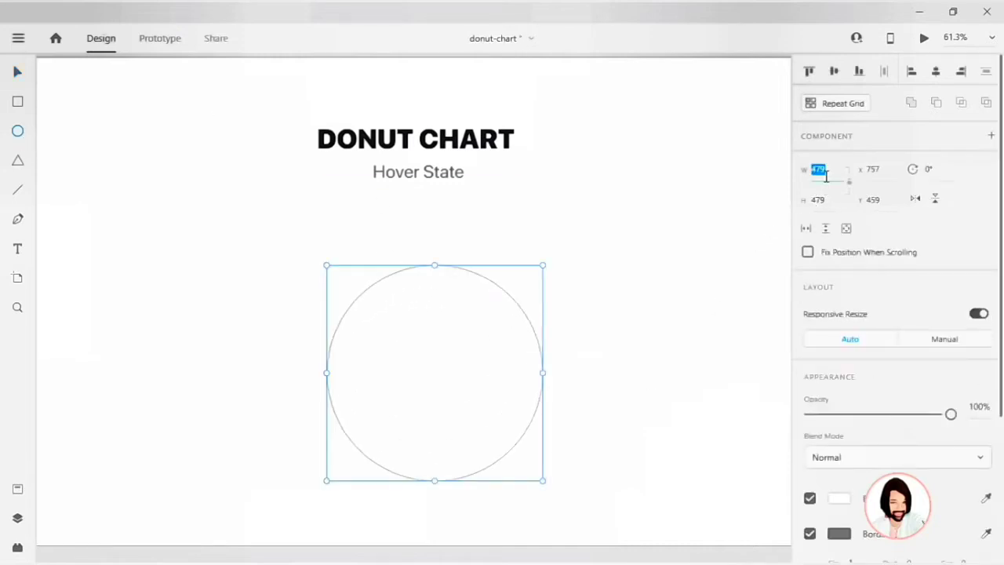
# Size the circle to 300×300, place it under the title, and give it a 24-point border
pyautogui.write('300')
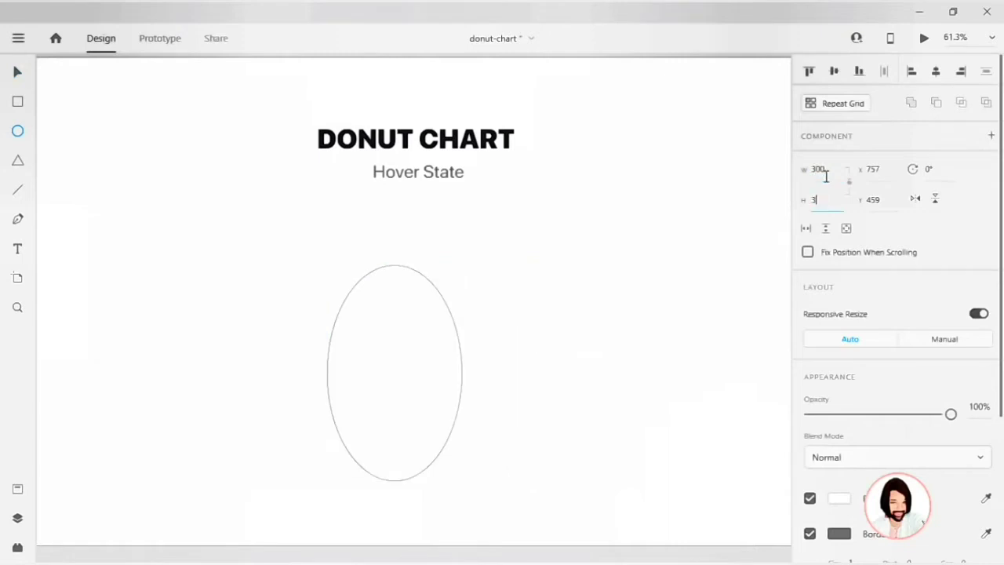
pyautogui.write('300')
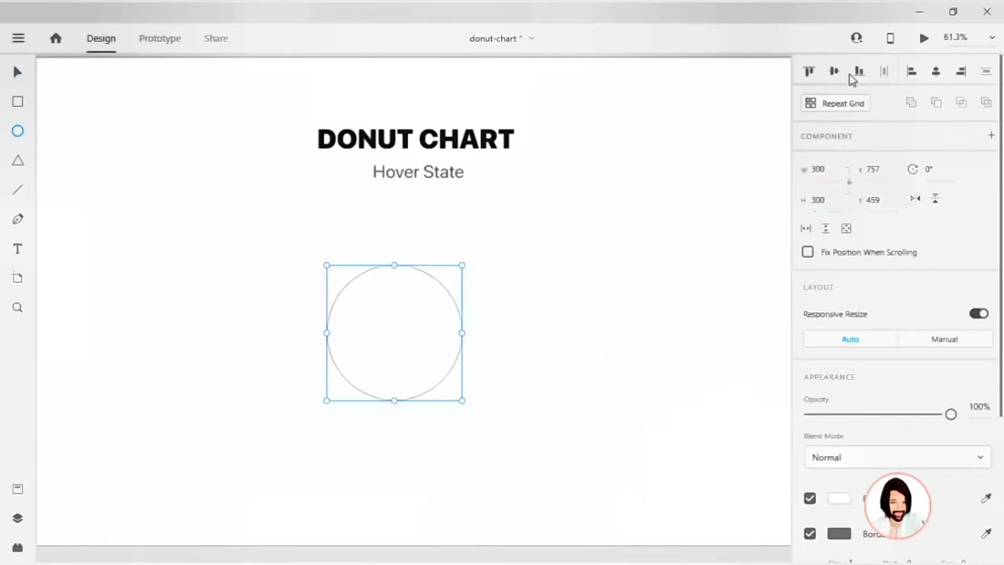
pyautogui.moveTo(394, 332); pyautogui.dragTo(418, 300)
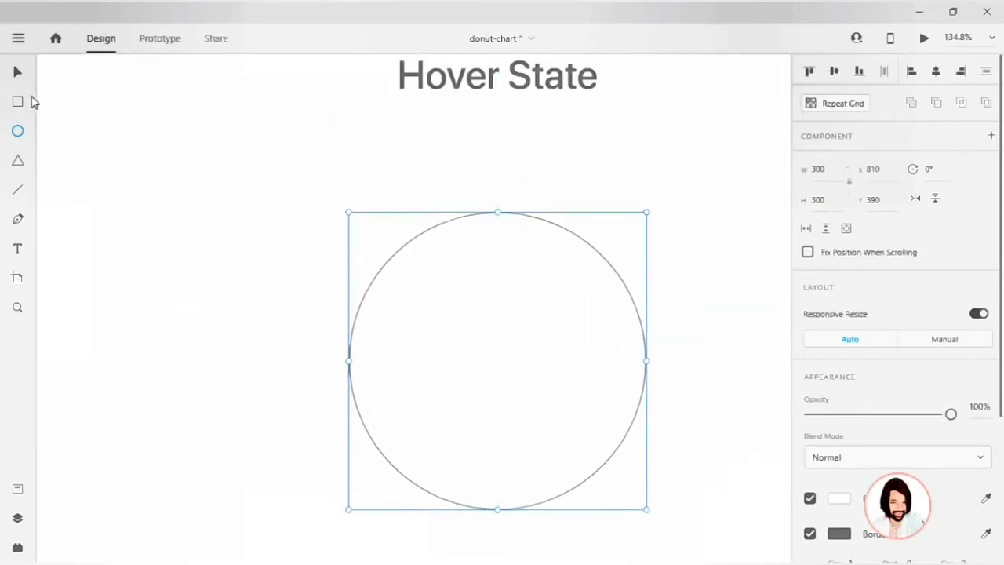
pyautogui.scroll(-3)
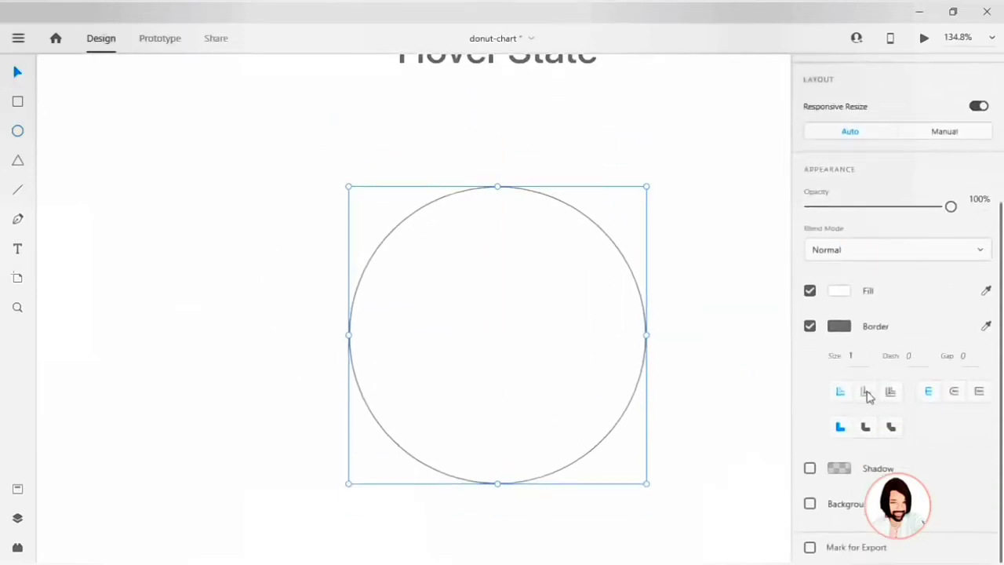
pyautogui.write('24')
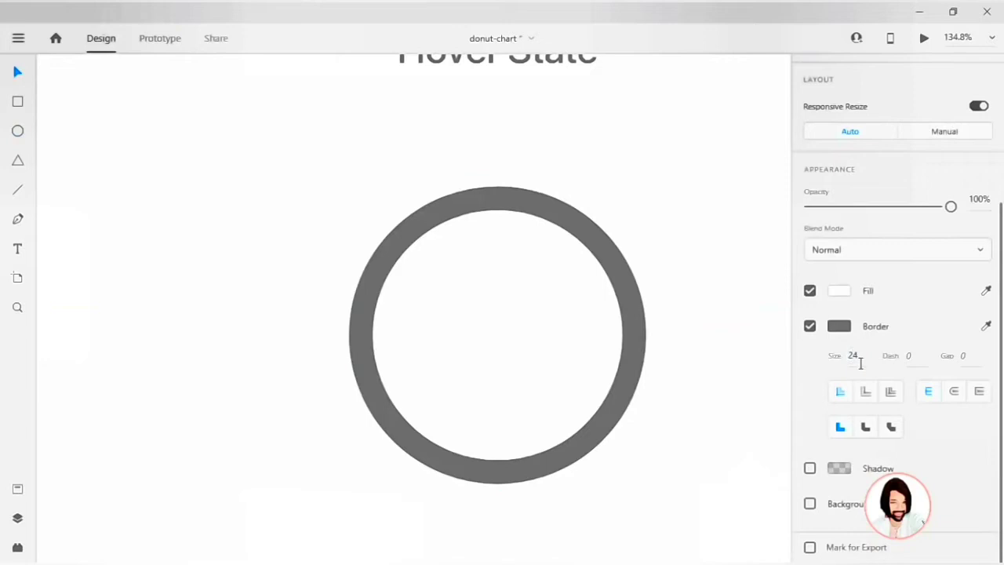
pyautogui.click(498, 335)
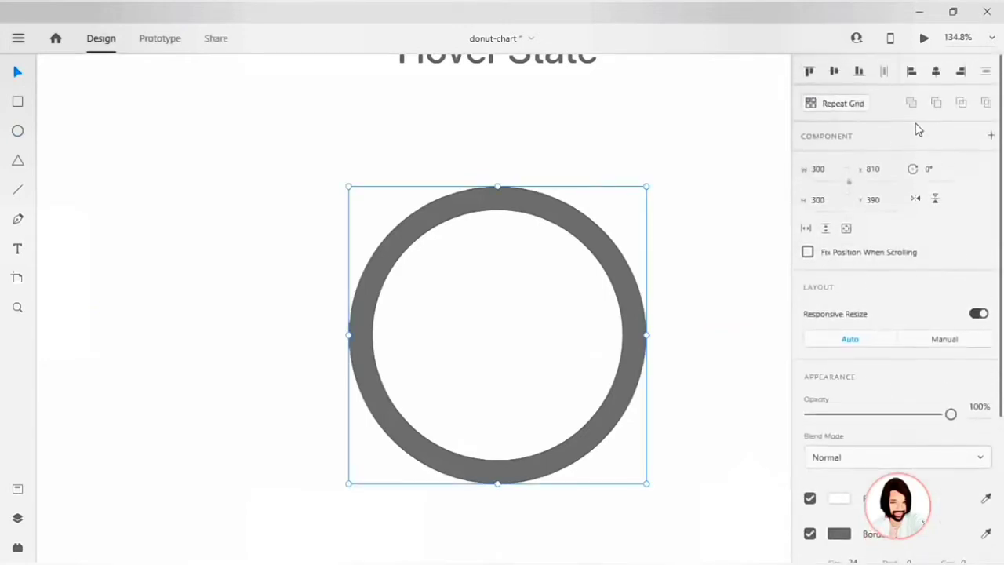
pyautogui.moveTo(56, 87)
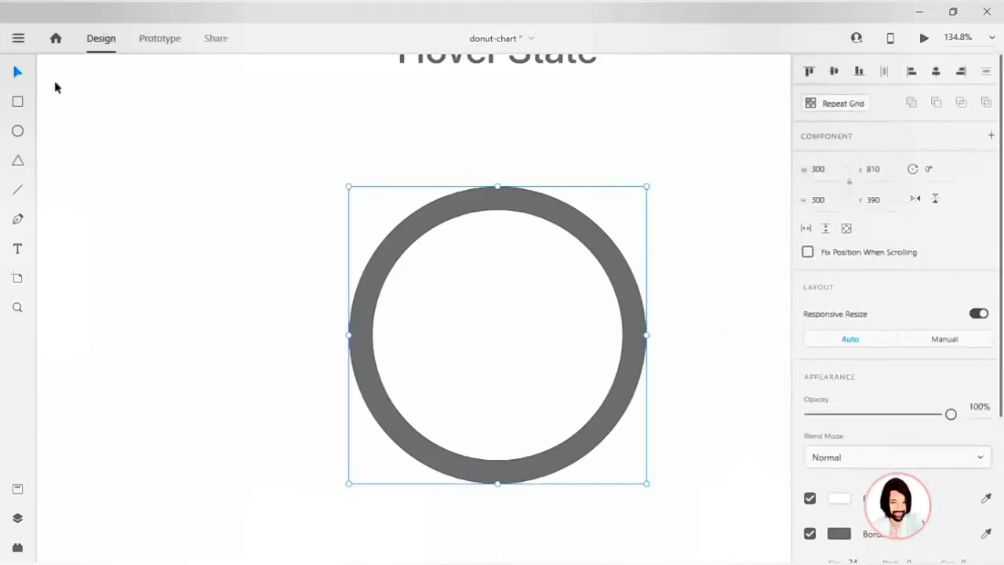
# Turn off the ring's fill and centre its border on the outline
pyautogui.scroll(-3)
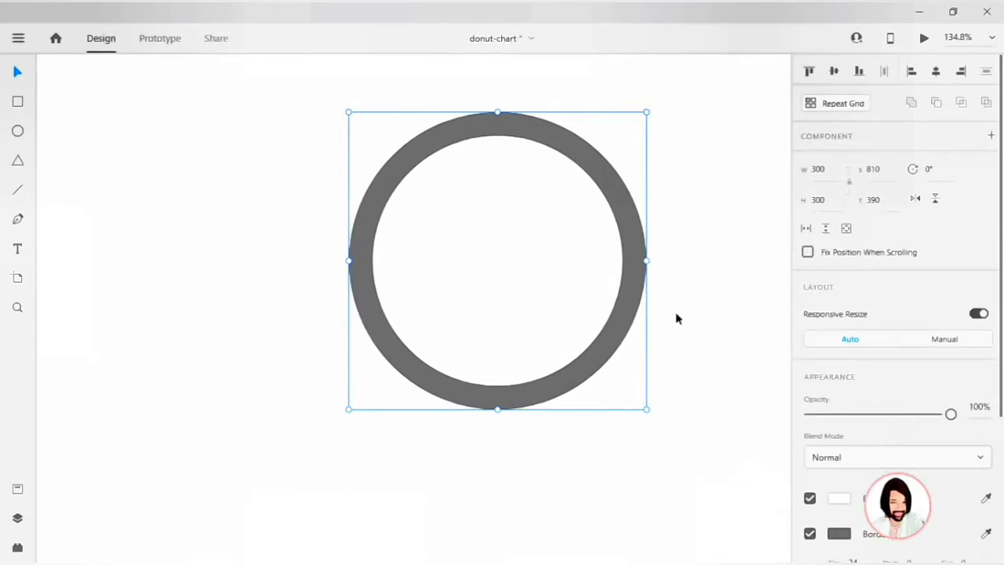
pyautogui.scroll(-3)
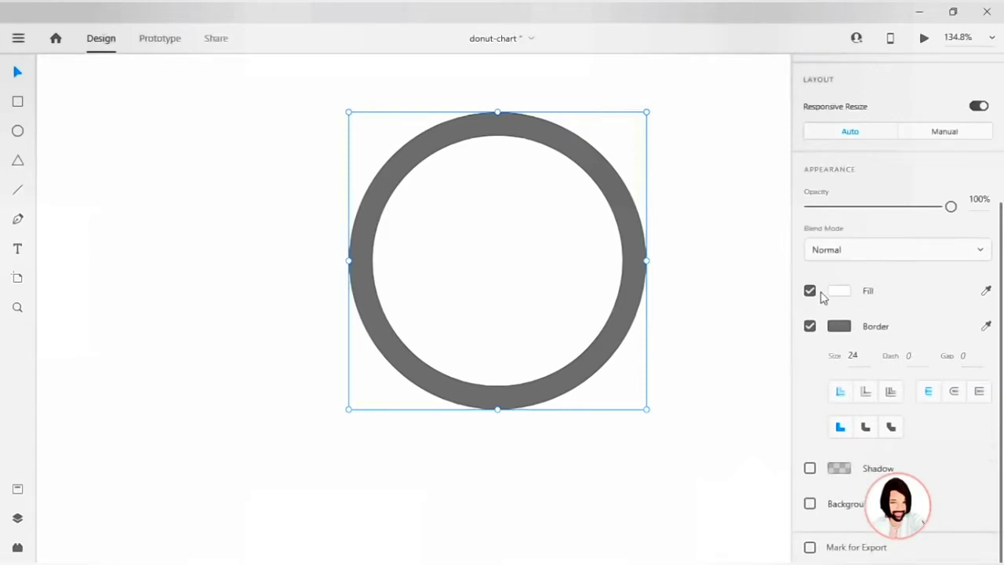
pyautogui.click(809, 291)
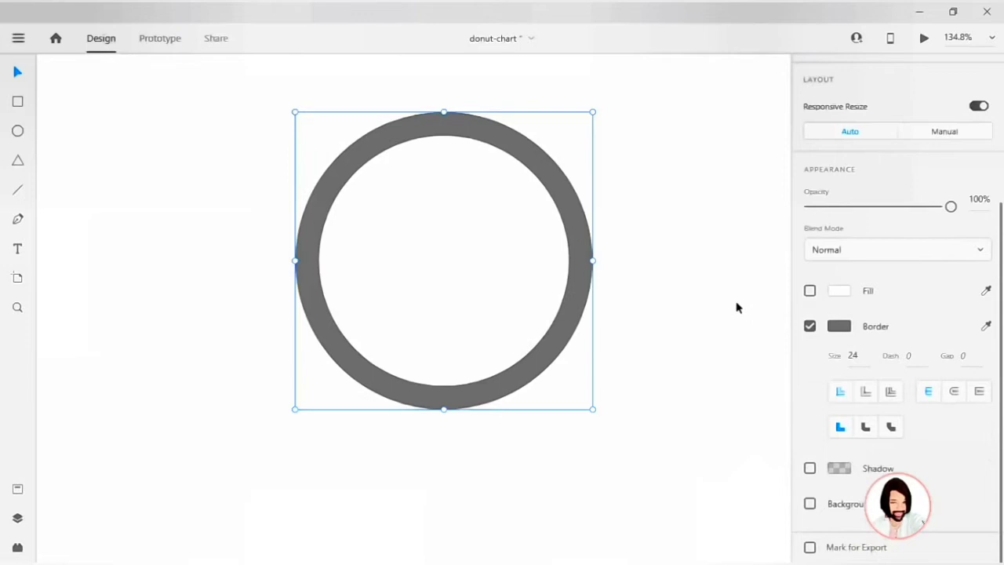
pyautogui.moveTo(918, 414)
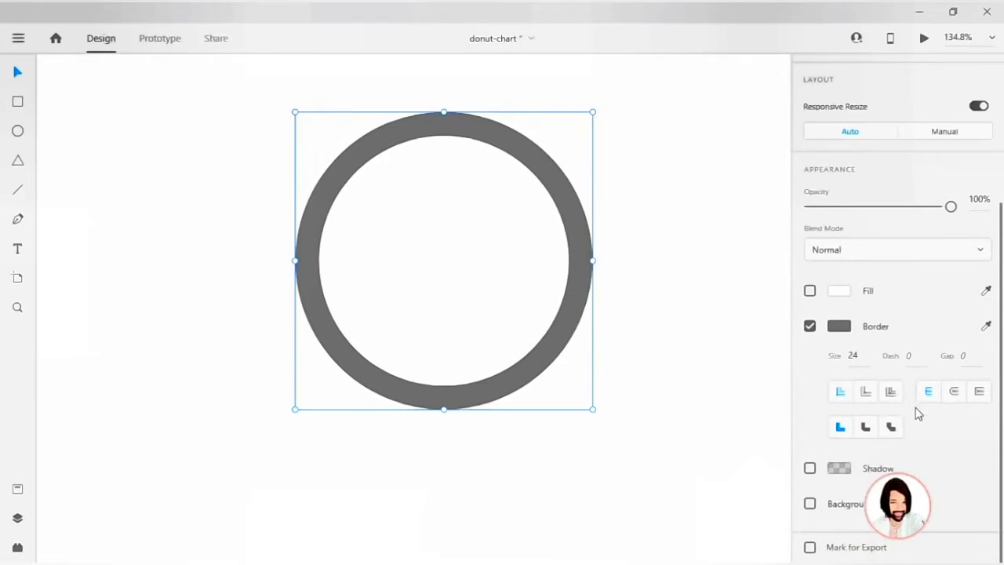
pyautogui.moveTo(891, 392)
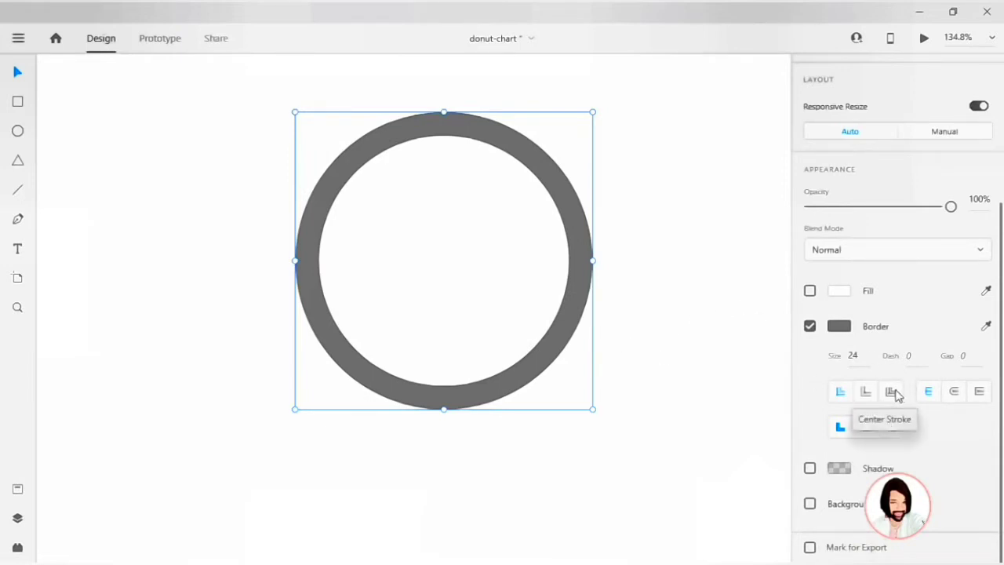
pyautogui.click(891, 390)
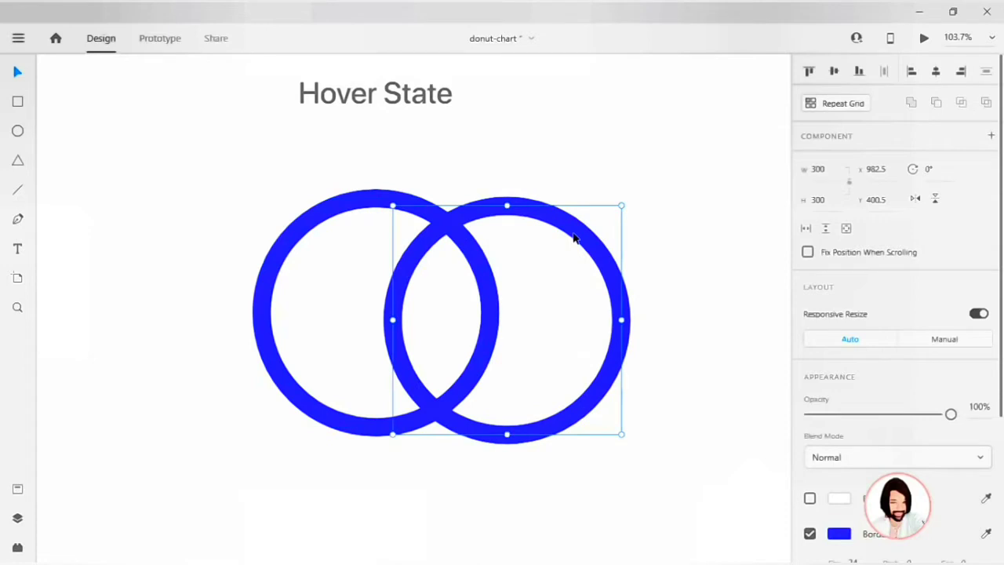
# Place a ring copy overlapping to the right and shade the middle ring a translucent lighter blue
pyautogui.moveTo(506, 319); pyautogui.dragTo(638, 328)
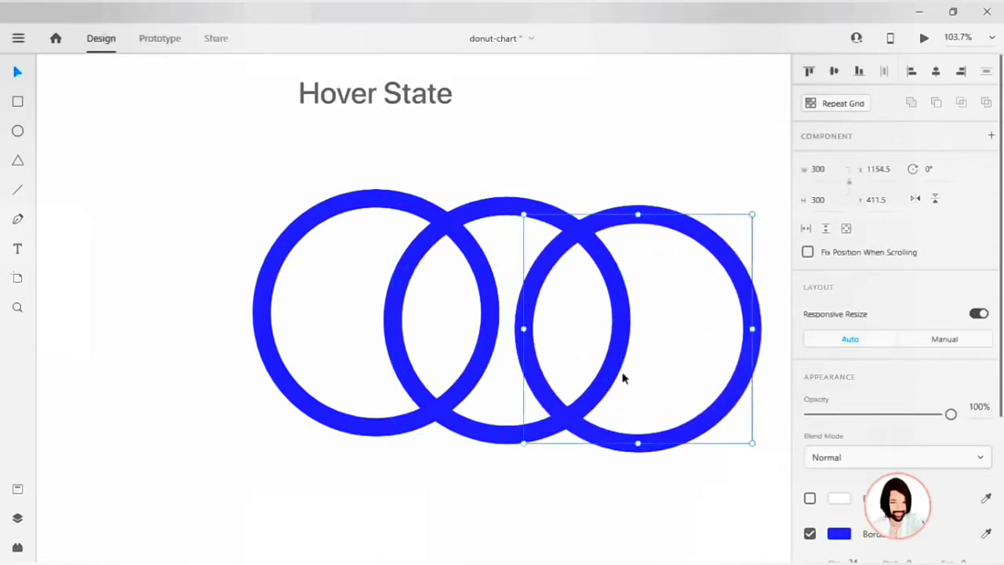
pyautogui.click(839, 533)
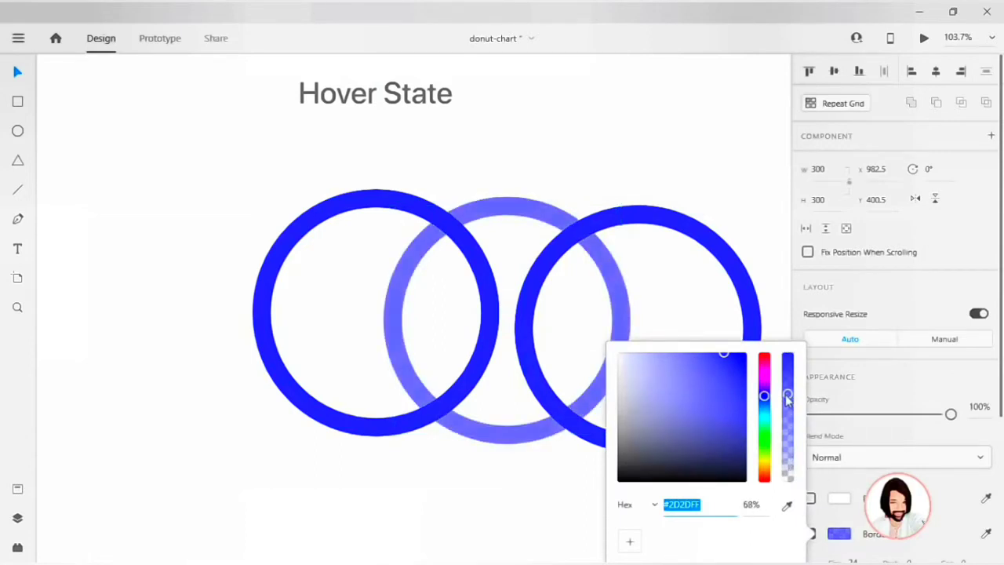
pyautogui.moveTo(788, 396); pyautogui.dragTo(787, 418)
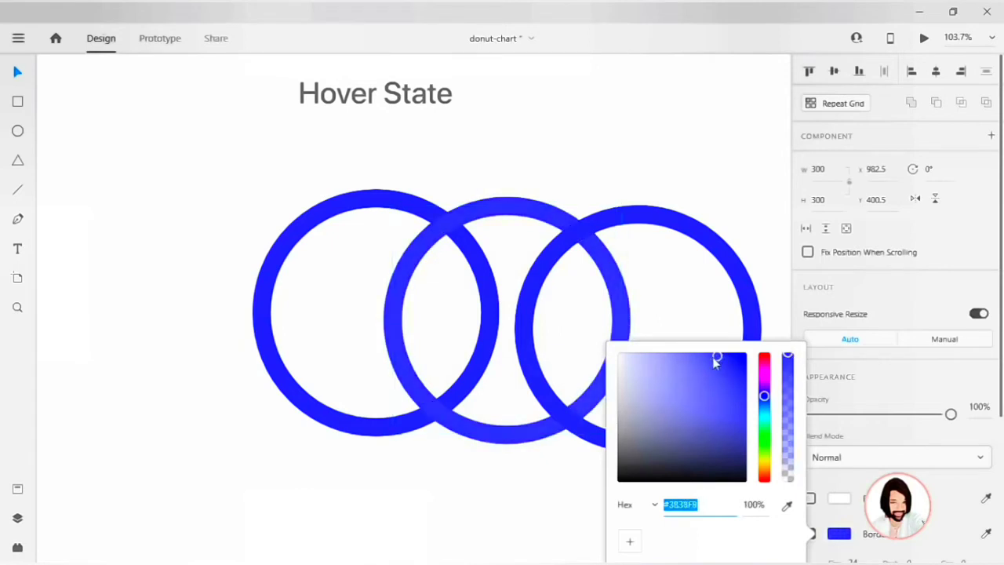
pyautogui.moveTo(714, 360); pyautogui.dragTo(684, 362)
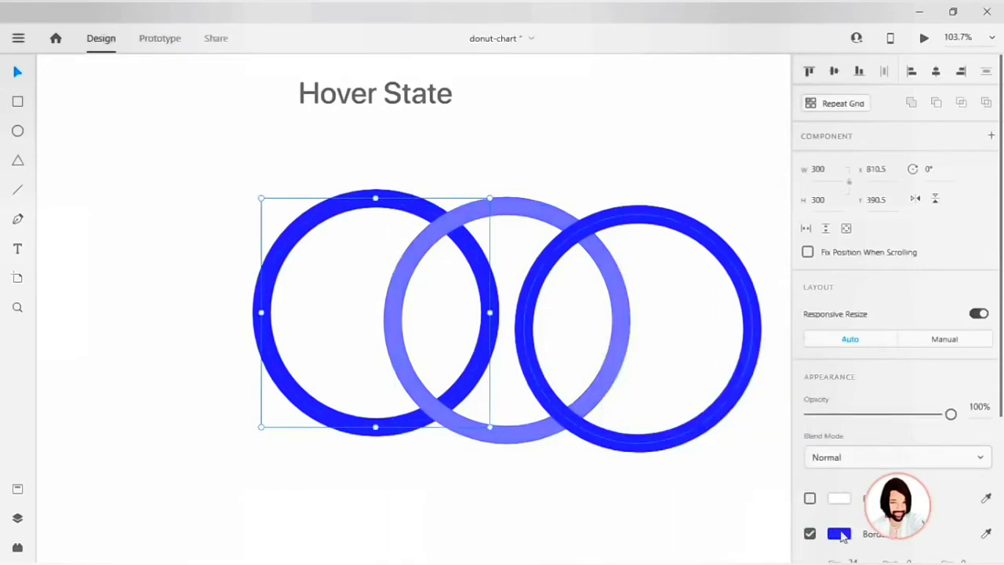
pyautogui.click(839, 534)
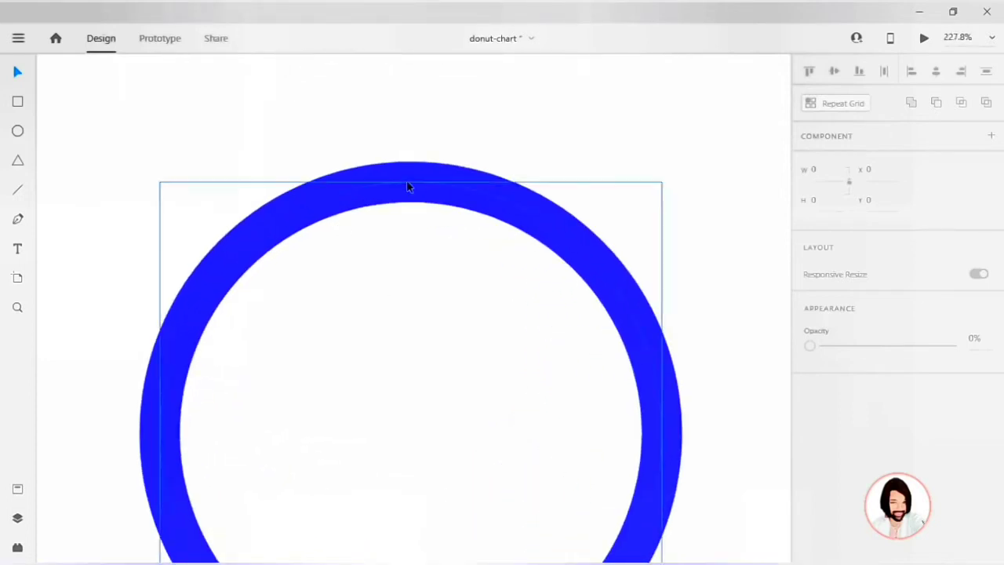
# Select the ring and move the cut half and quarter arcs into place
pyautogui.click(410, 183)
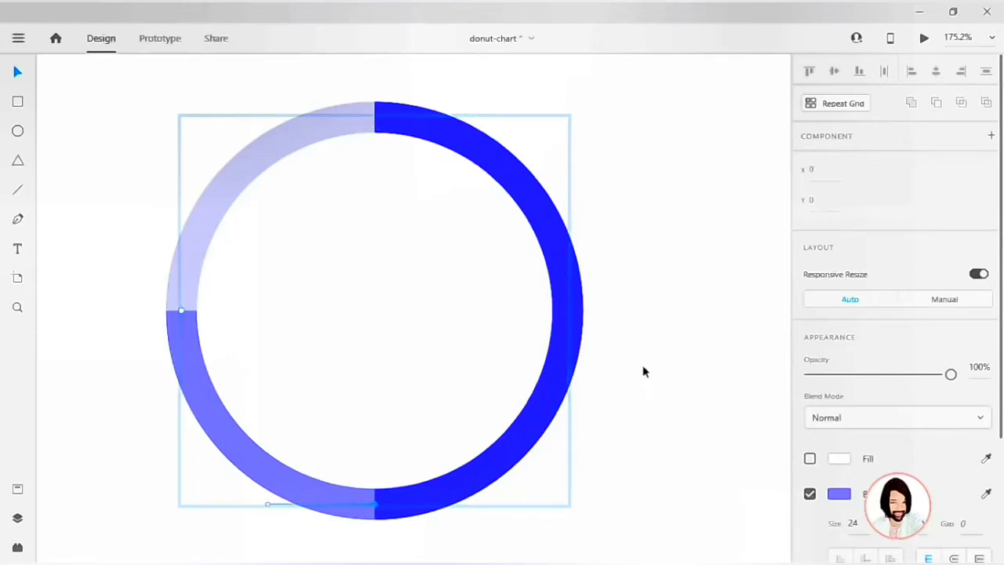
pyautogui.moveTo(377, 310); pyautogui.dragTo(518, 310)
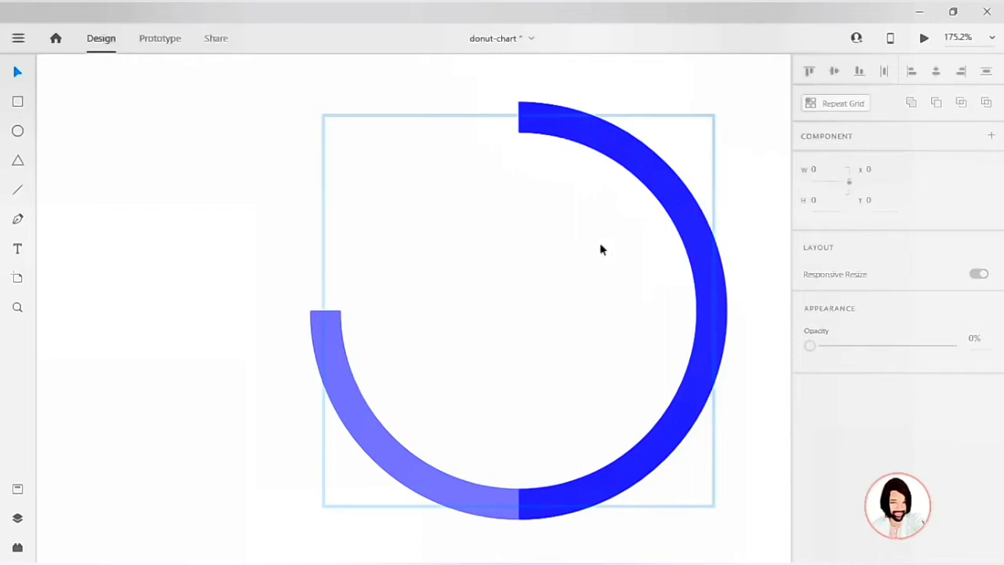
pyautogui.moveTo(800, 188)
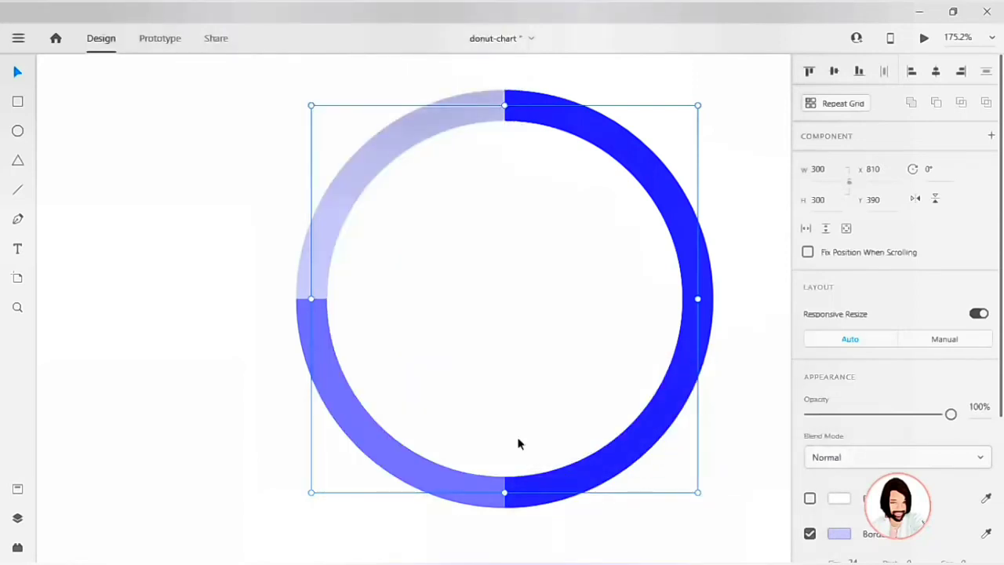
# Bring the light lavender ring to the front of the arcs using Arrange
pyautogui.rightClick(518, 444)
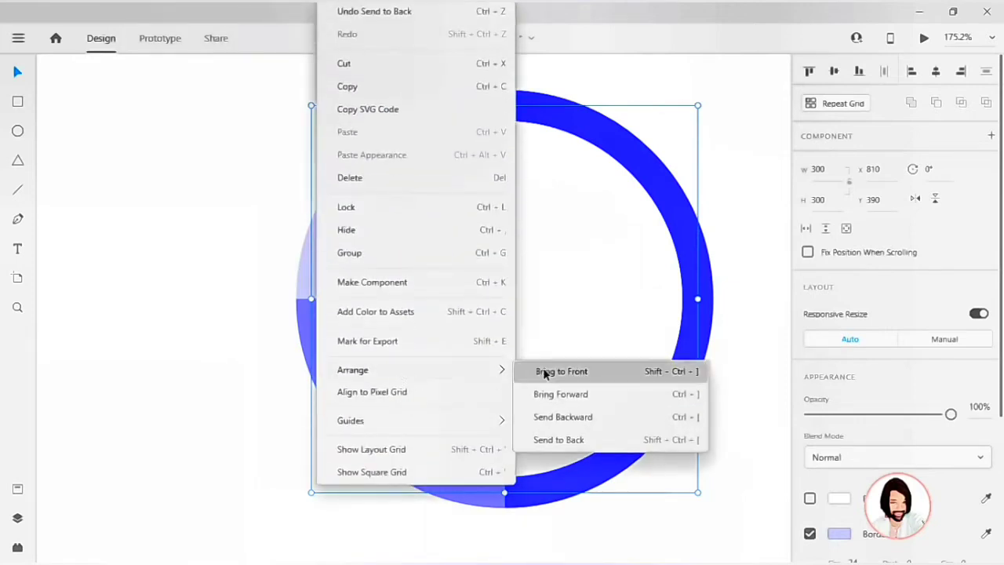
pyautogui.click(561, 371)
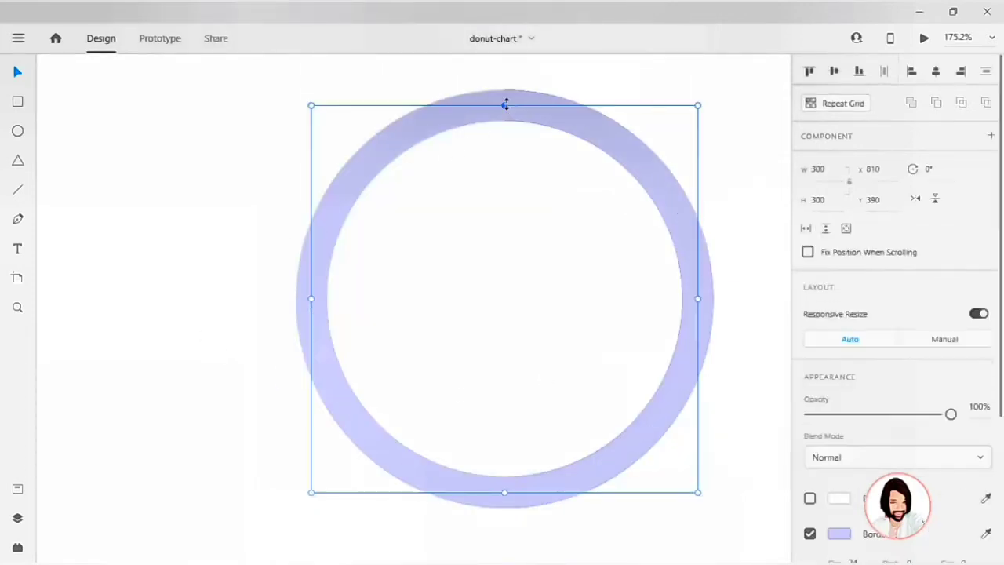
pyautogui.moveTo(705, 305)
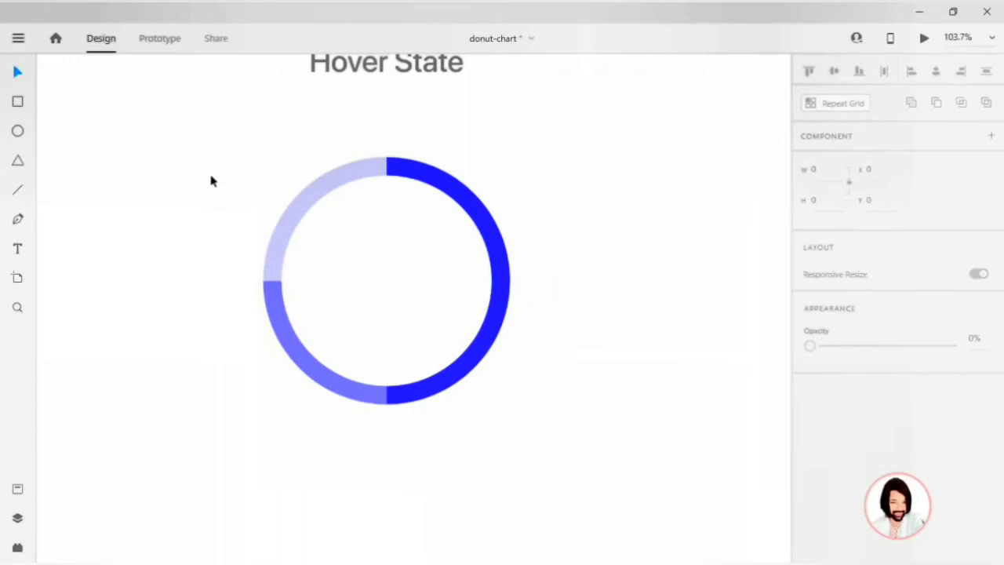
# Add the JAKEER DAILY MEAL label inside the donut at size 20 in uppercase
pyautogui.click(384, 278)
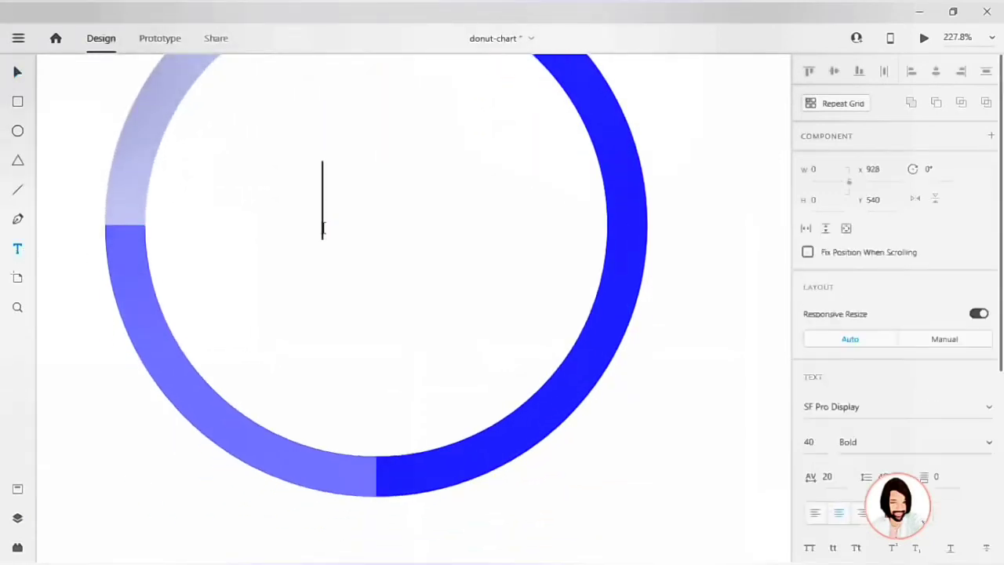
pyautogui.write('Jakeer dail')
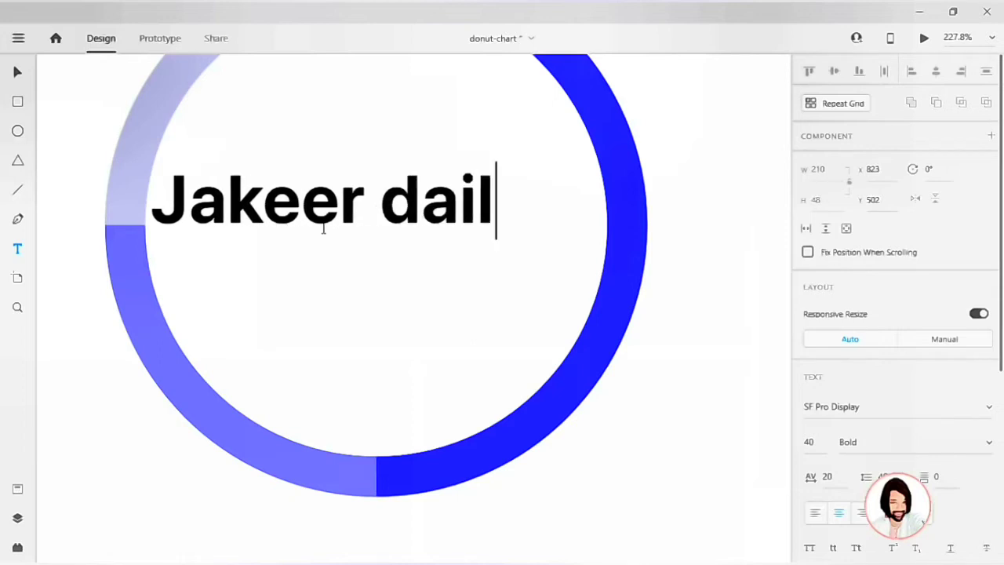
pyautogui.write('y meal')
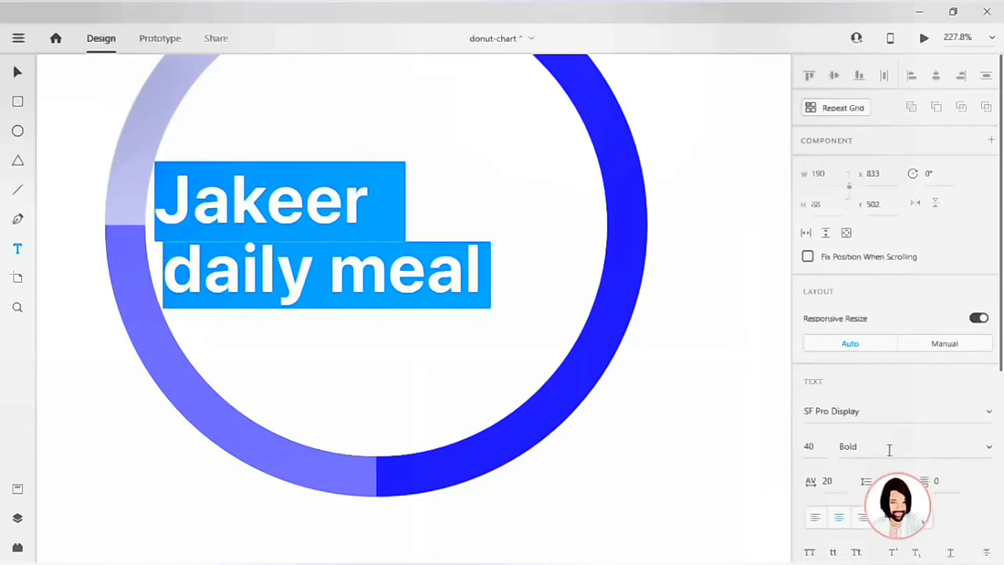
pyautogui.click(809, 447)
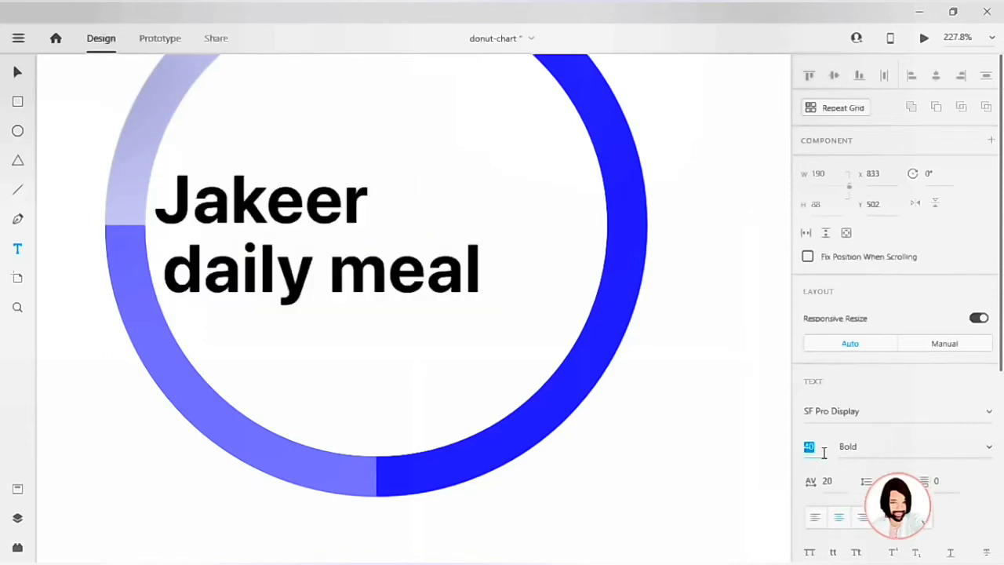
pyautogui.write('20')
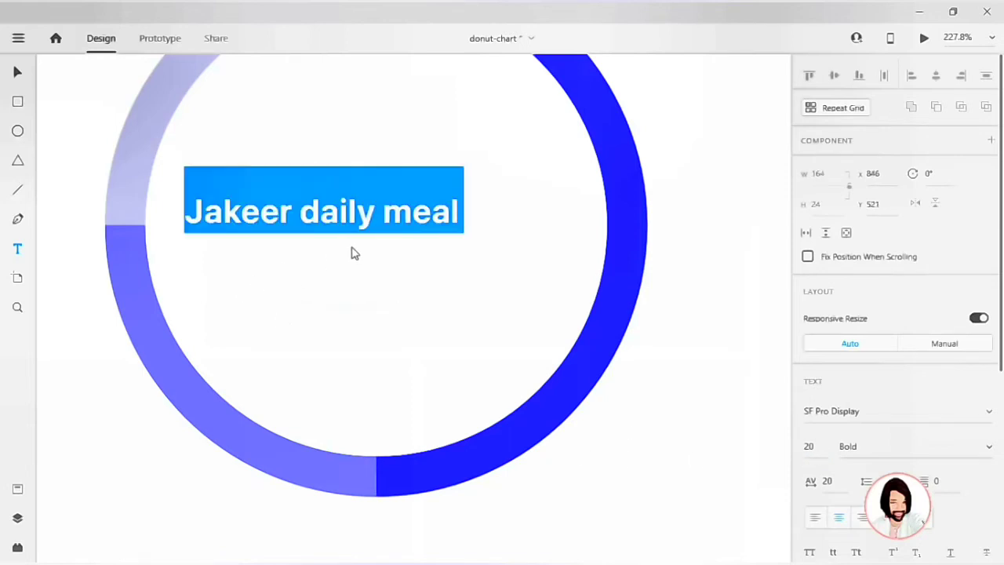
pyautogui.scroll(-3)
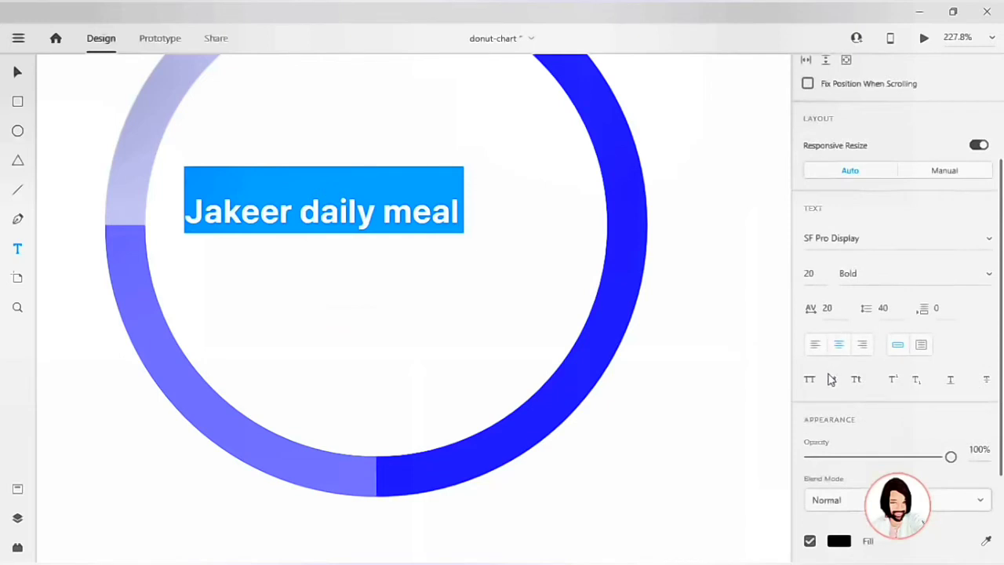
pyautogui.click(809, 379)
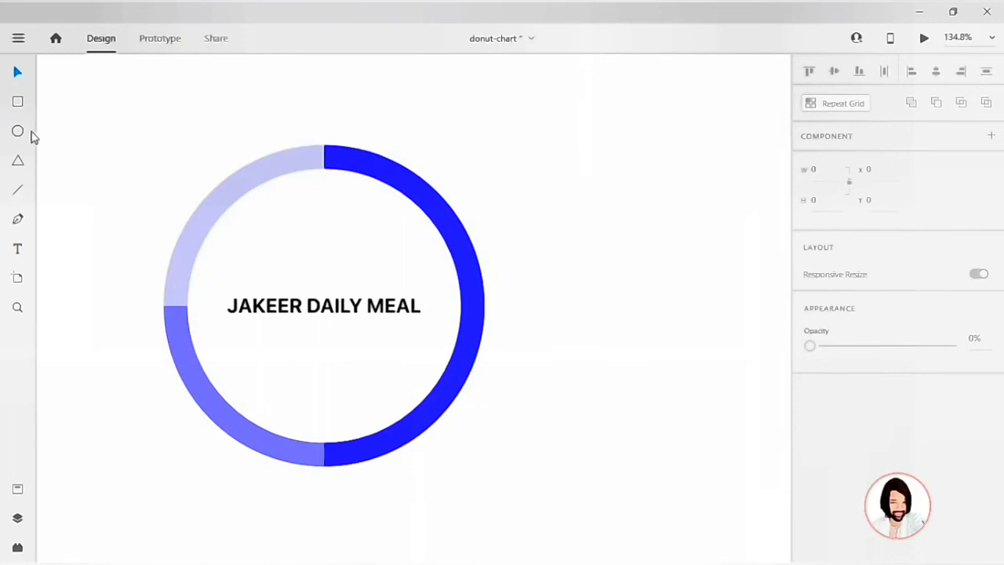
# Draw a rectangle over the ring's top-right edge, give it a purple fill and background blur
pyautogui.moveTo(323, 306); pyautogui.dragTo(420, 306)
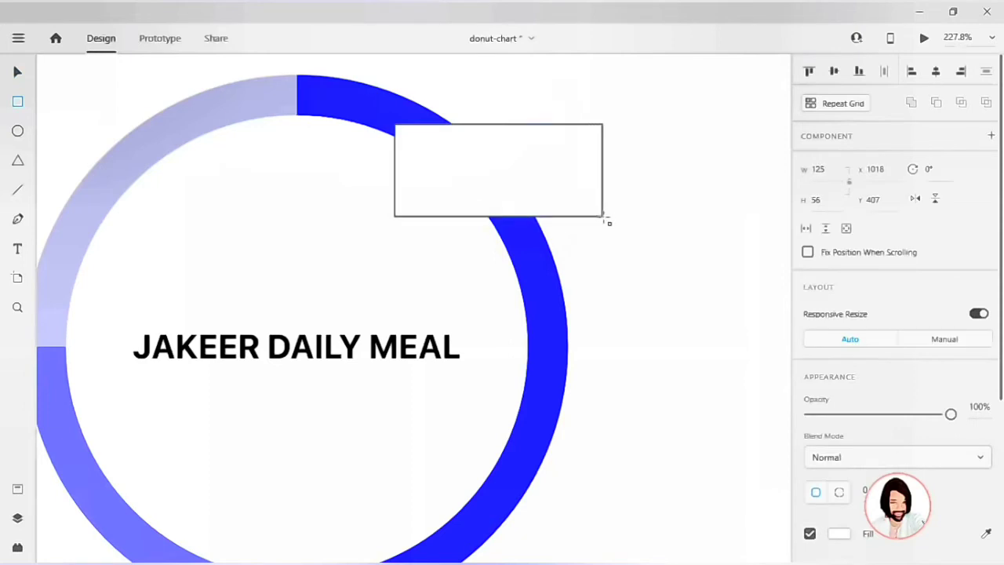
pyautogui.click(819, 169)
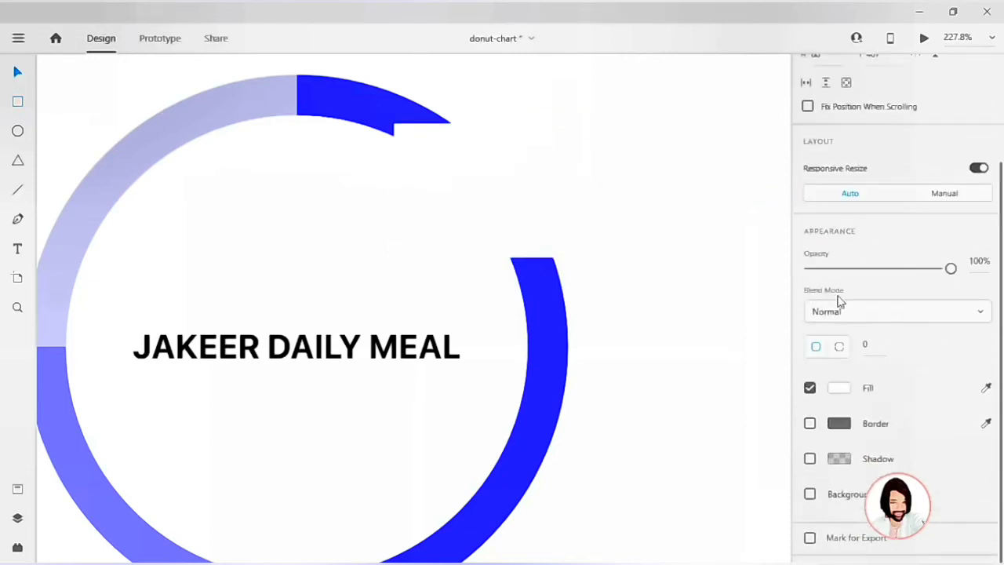
pyautogui.click(839, 388)
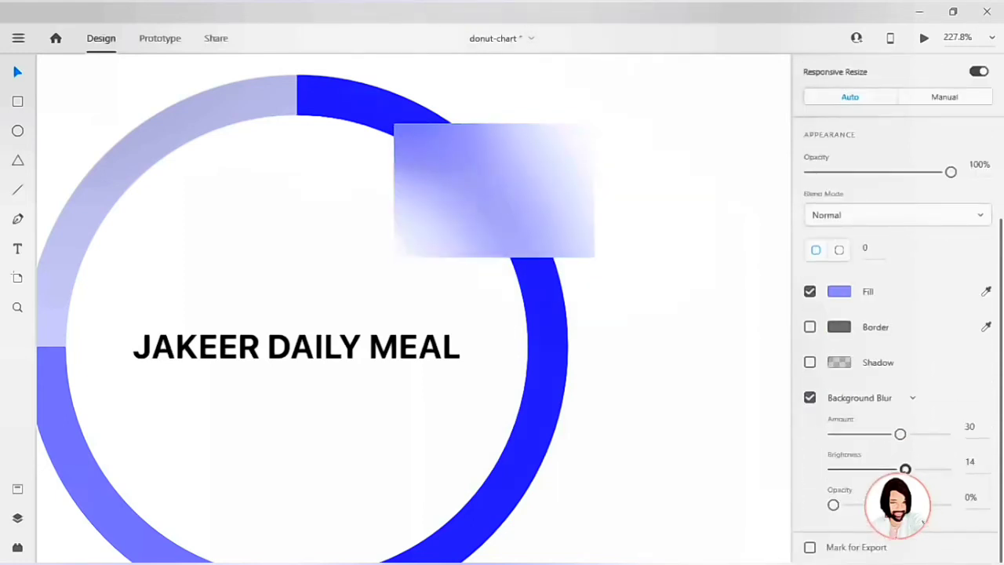
pyautogui.moveTo(905, 469); pyautogui.dragTo(879, 469)
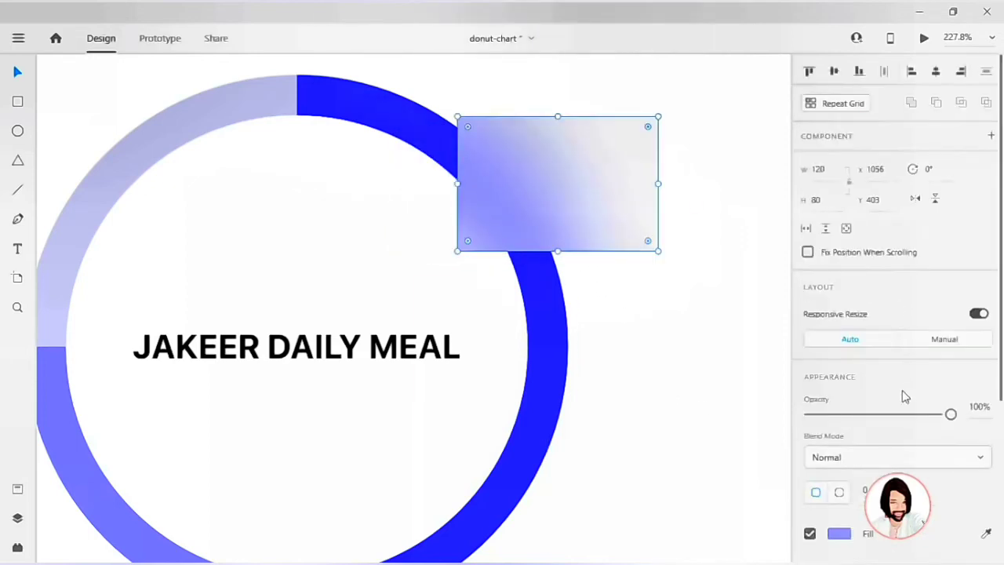
pyautogui.scroll(-3)
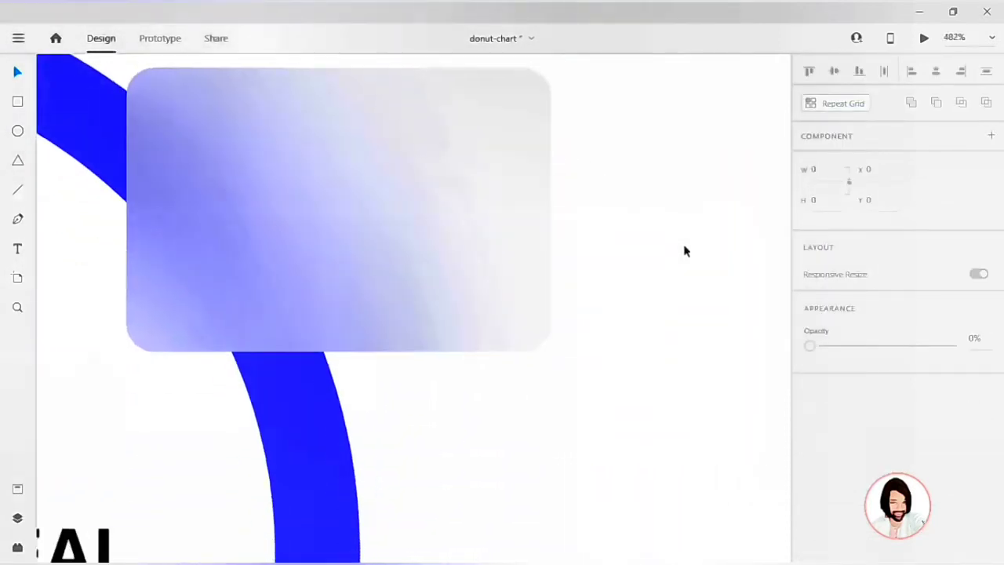
# Add a 'Breakfast' label inside the panel in Regular weight at size 14
pyautogui.scroll(-3)
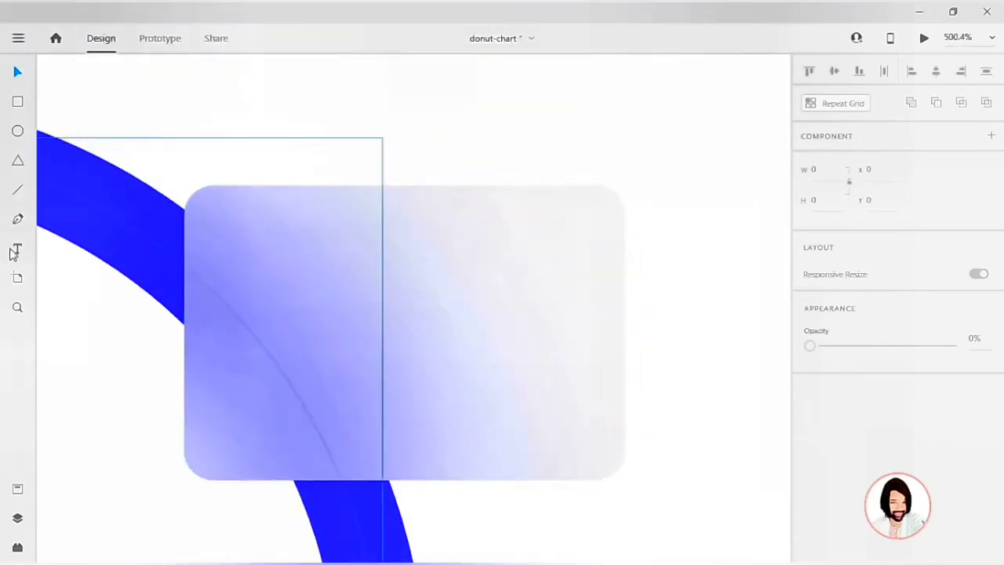
pyautogui.click(17, 248)
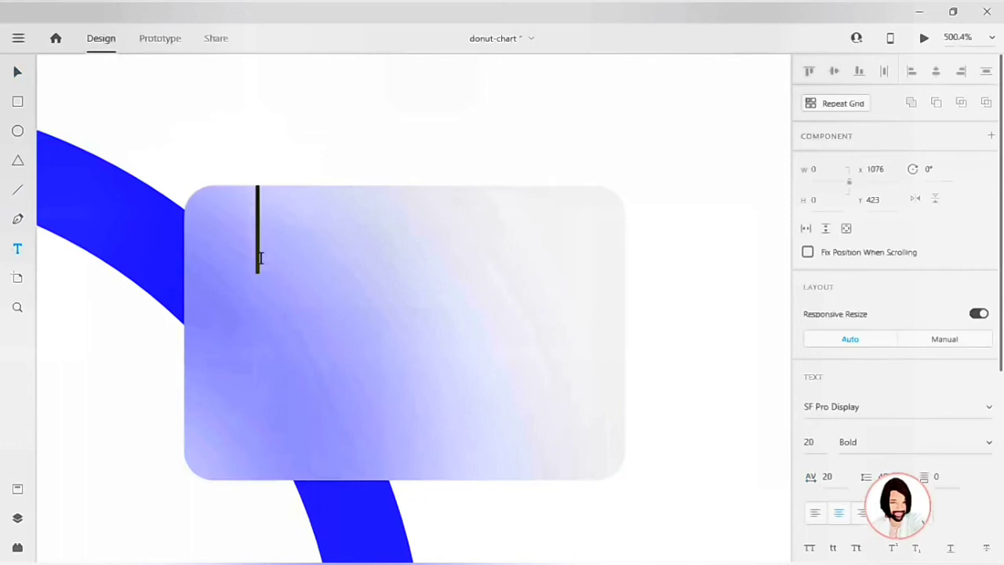
pyautogui.write('B')
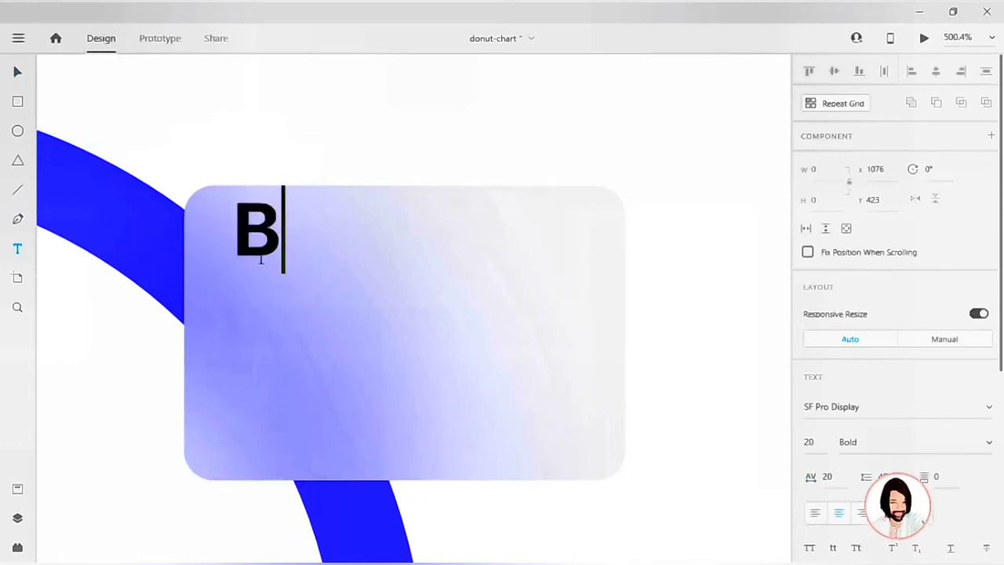
pyautogui.write('reafas')
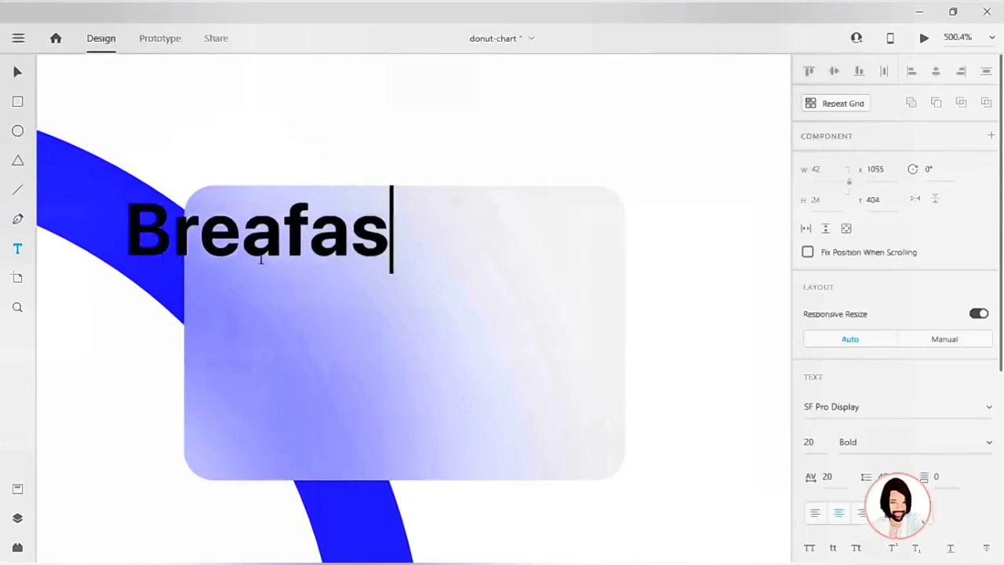
pyautogui.write('t')
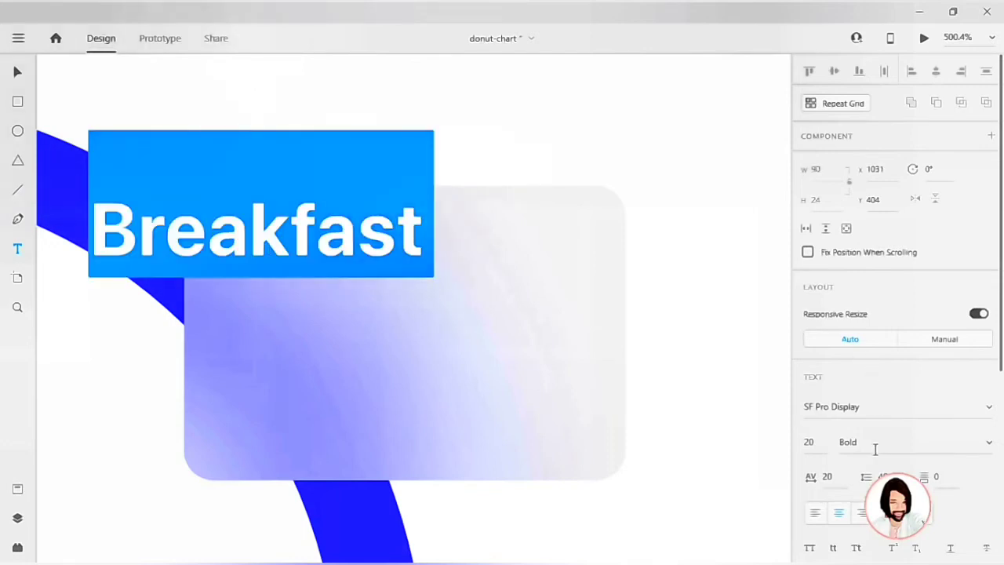
pyautogui.click(911, 442)
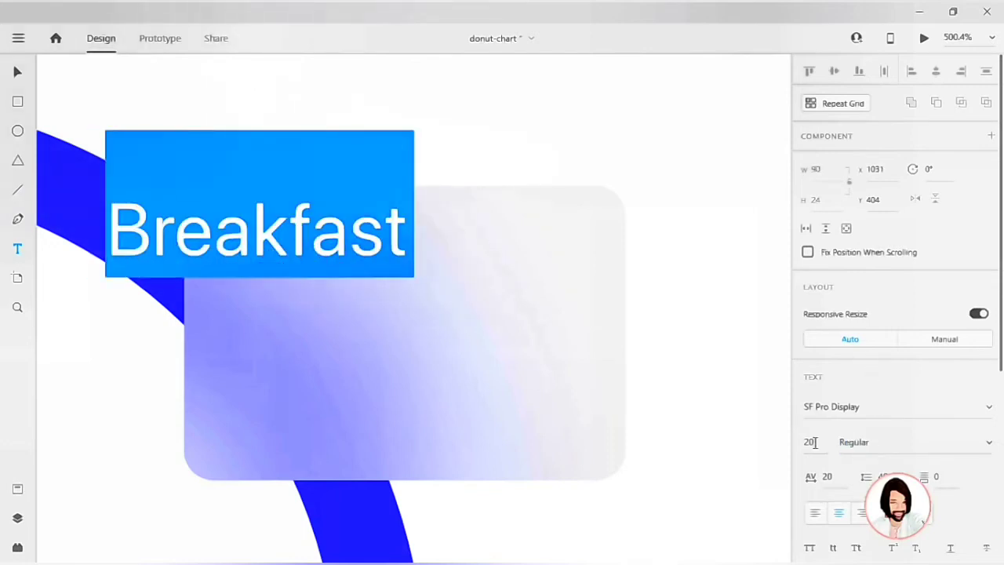
pyautogui.write('14')
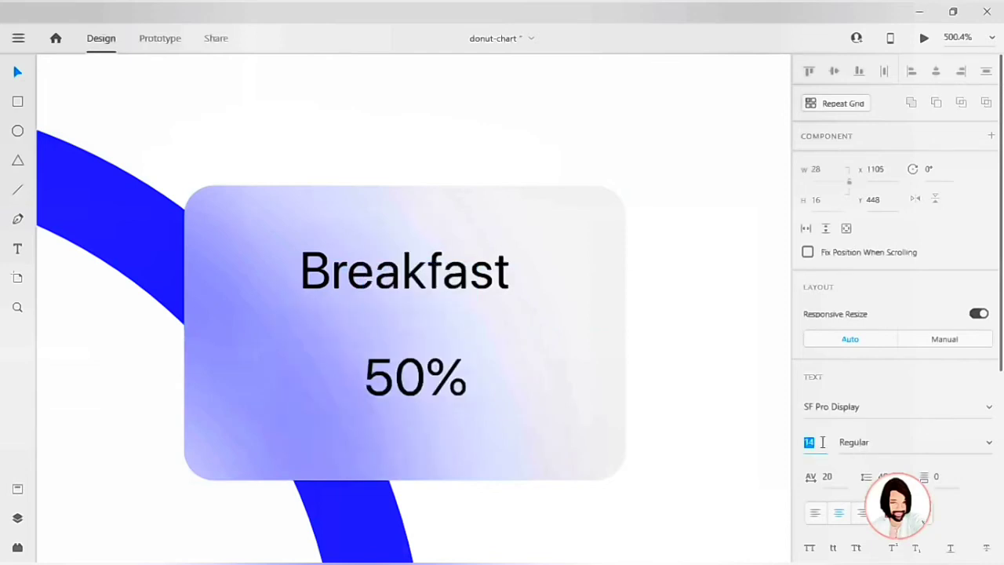
# Make the 50% label size 40 Bold
pyautogui.write('40')
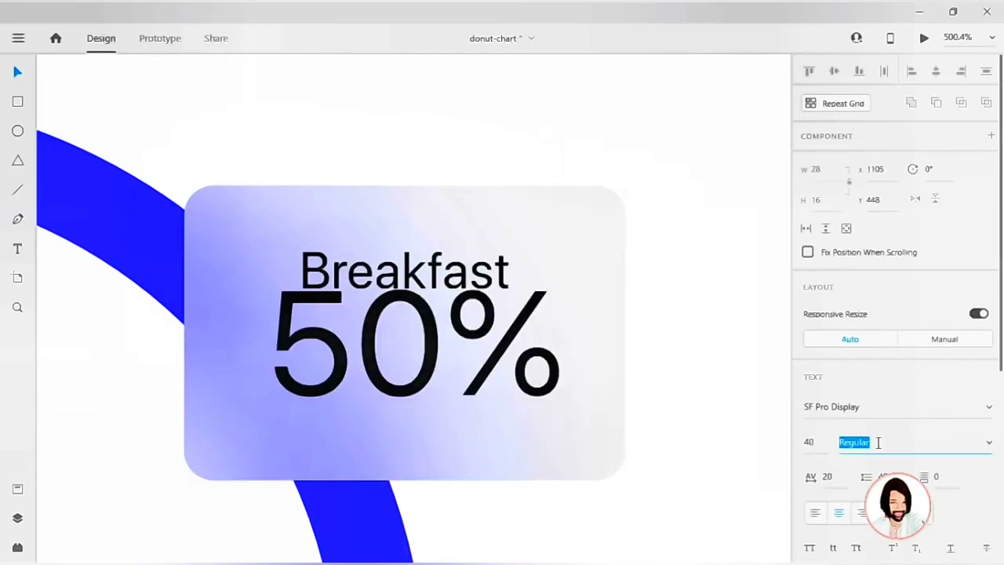
pyautogui.write('Bold')
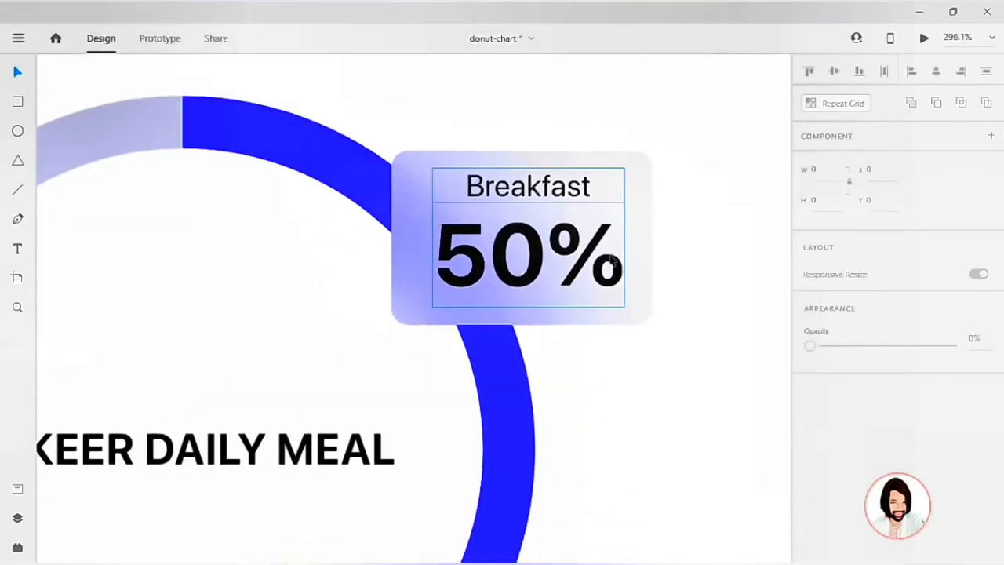
pyautogui.click(527, 236)
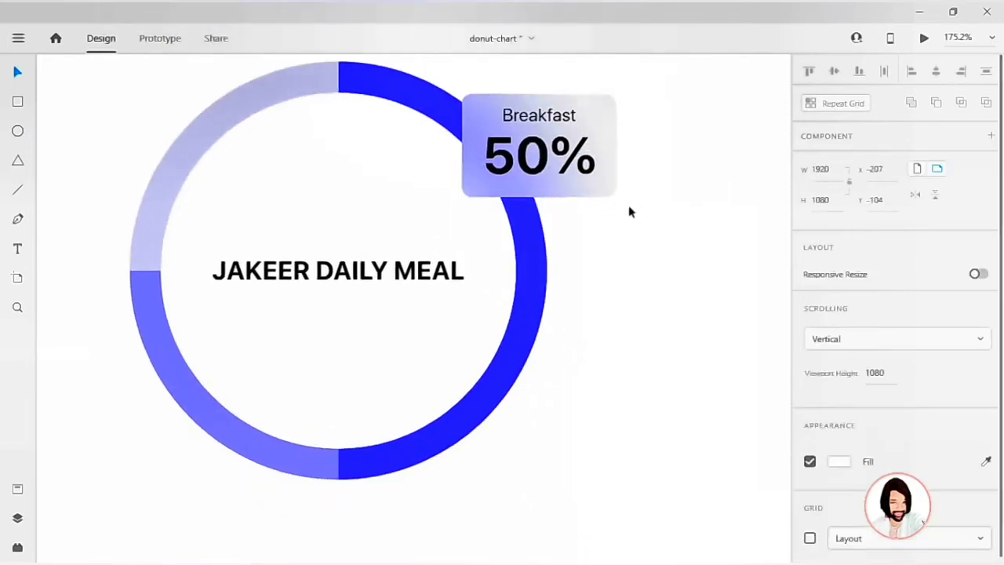
# Duplicate the Breakfast panel twice and relabel the copies Lunch 25% and Dinner 25%
pyautogui.click(539, 145)
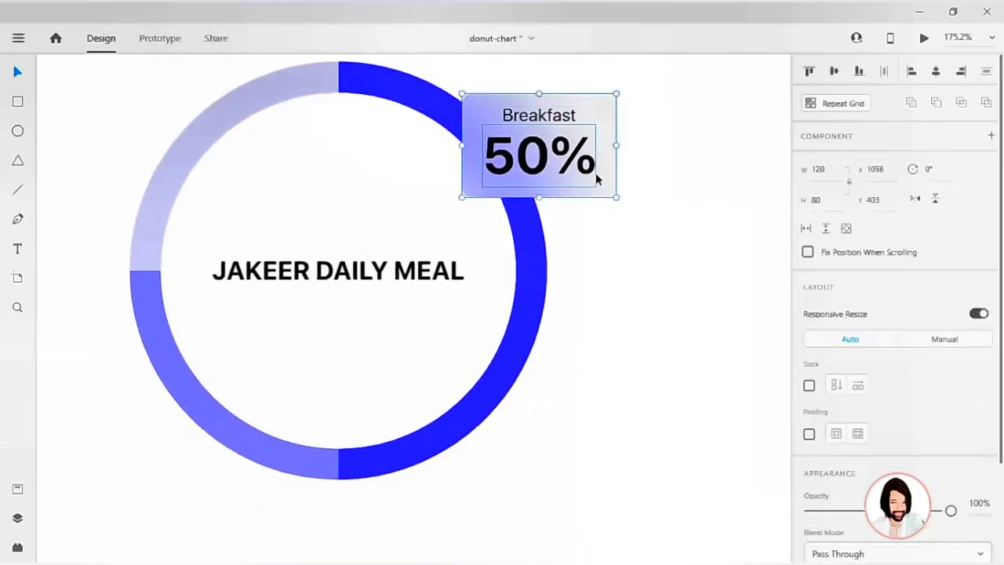
pyautogui.moveTo(539, 145); pyautogui.dragTo(169, 396)
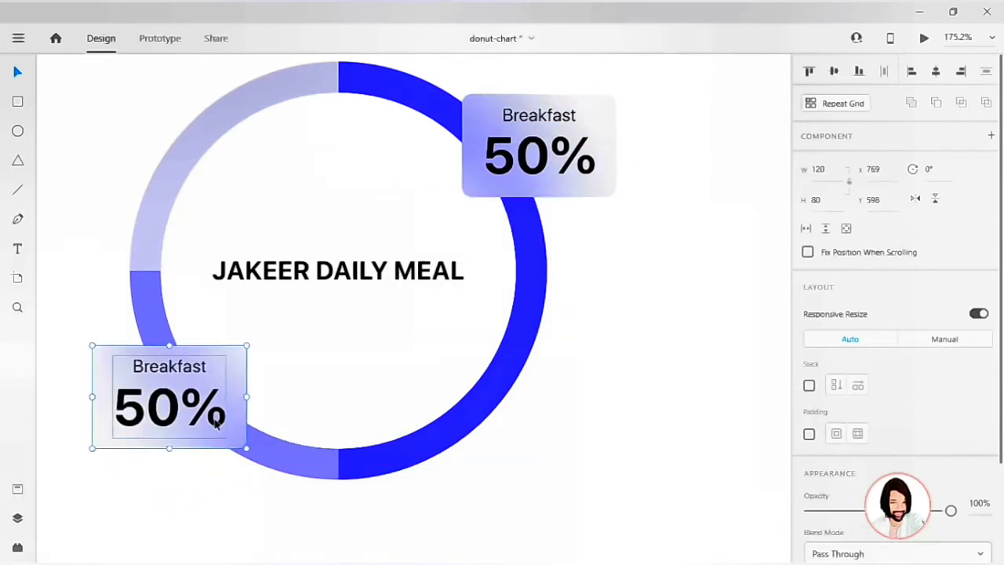
pyautogui.moveTo(169, 396); pyautogui.dragTo(241, 220)
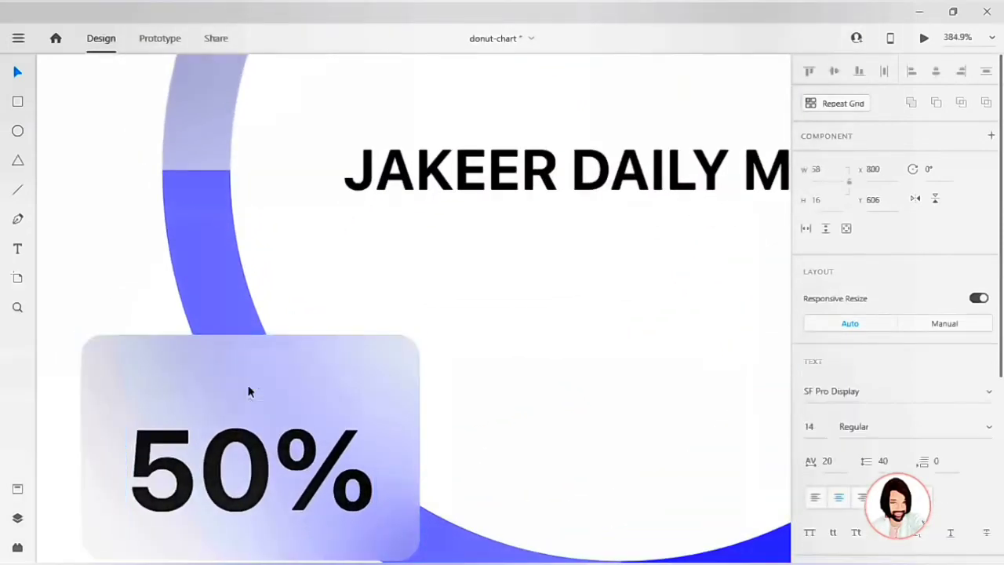
pyautogui.write('lu')
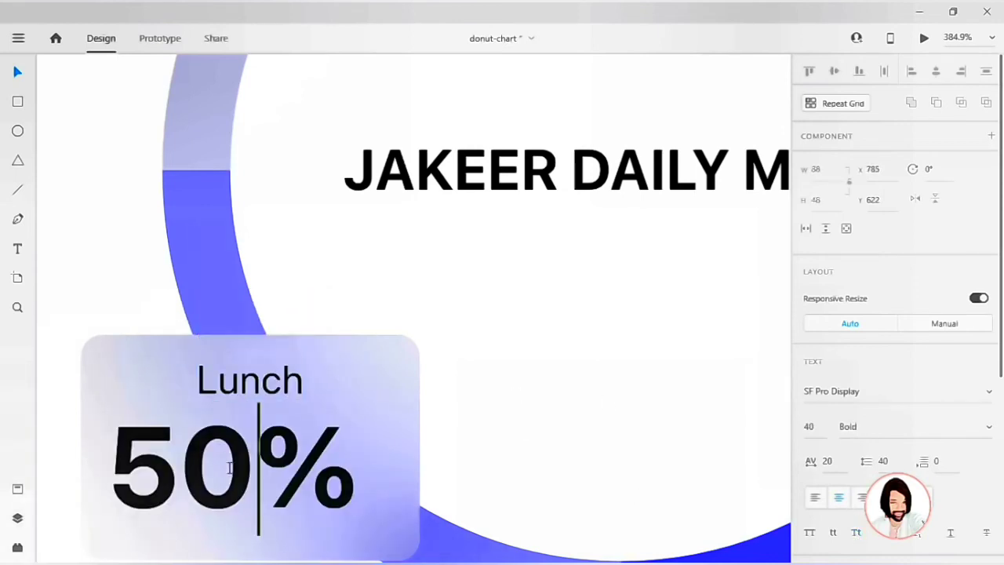
pyautogui.write('25')
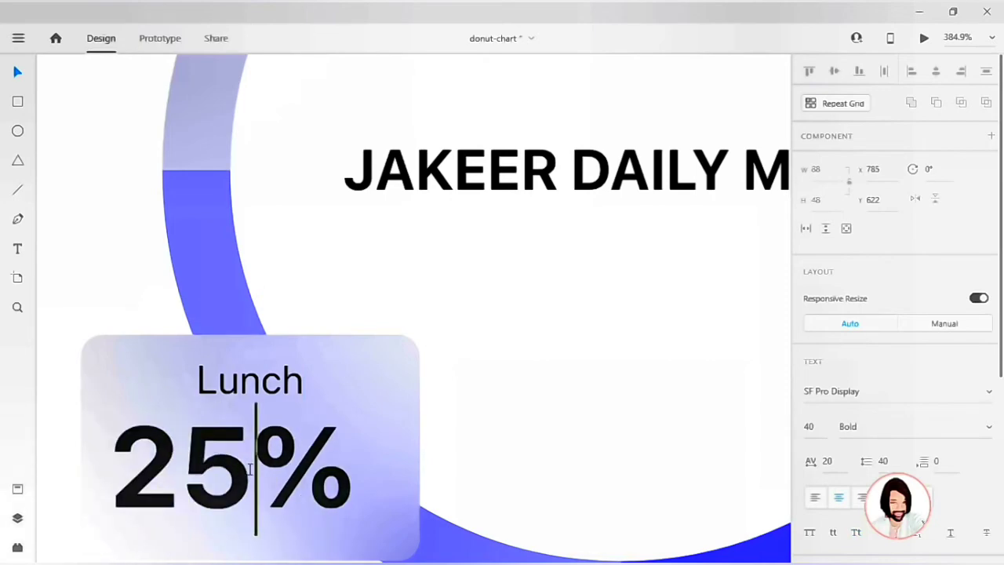
pyautogui.click(250, 470)
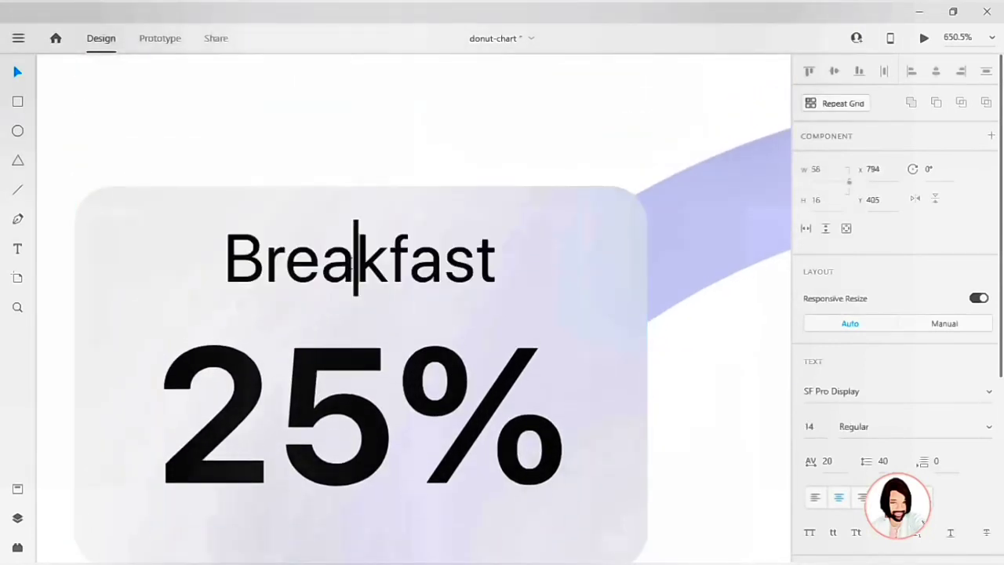
pyautogui.write('Dinner')
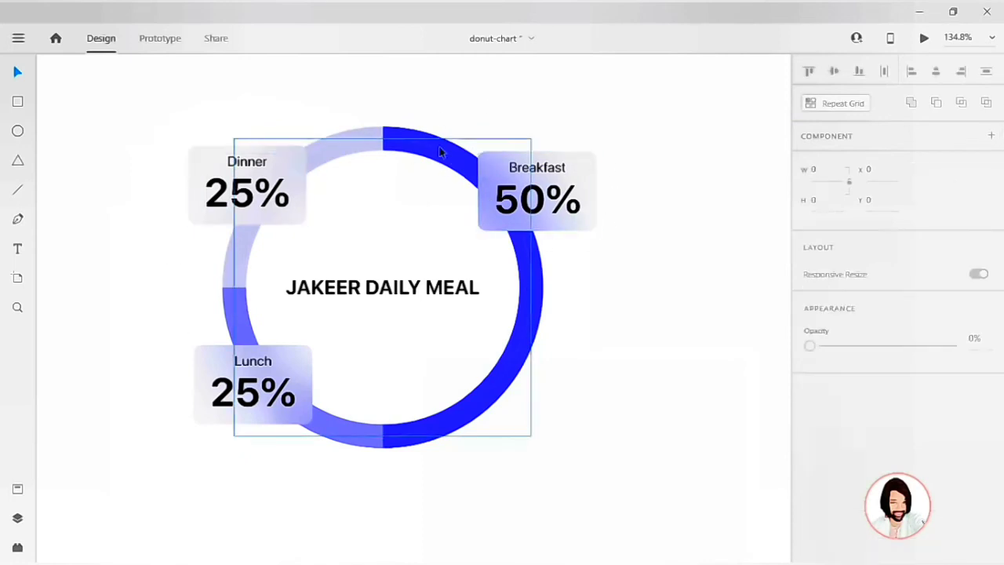
pyautogui.moveTo(431, 155)
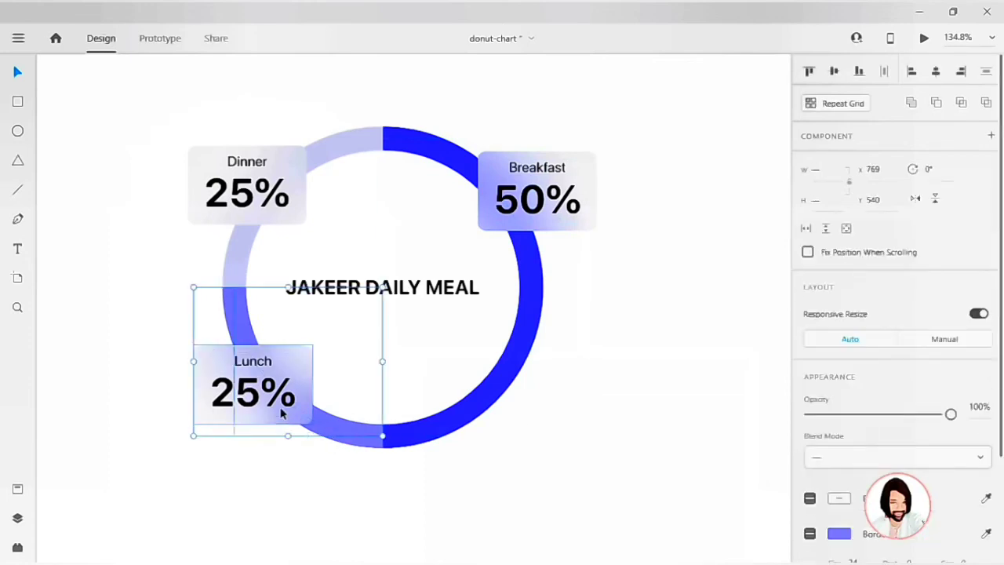
# Select the dark right arc with the Breakfast panel and make them a component
pyautogui.click(247, 188)
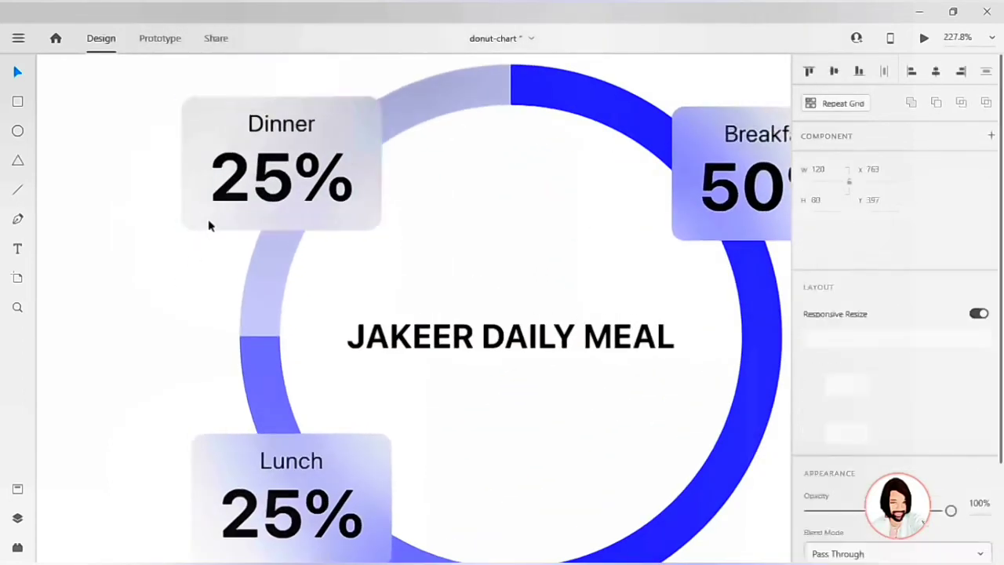
pyautogui.click(281, 165)
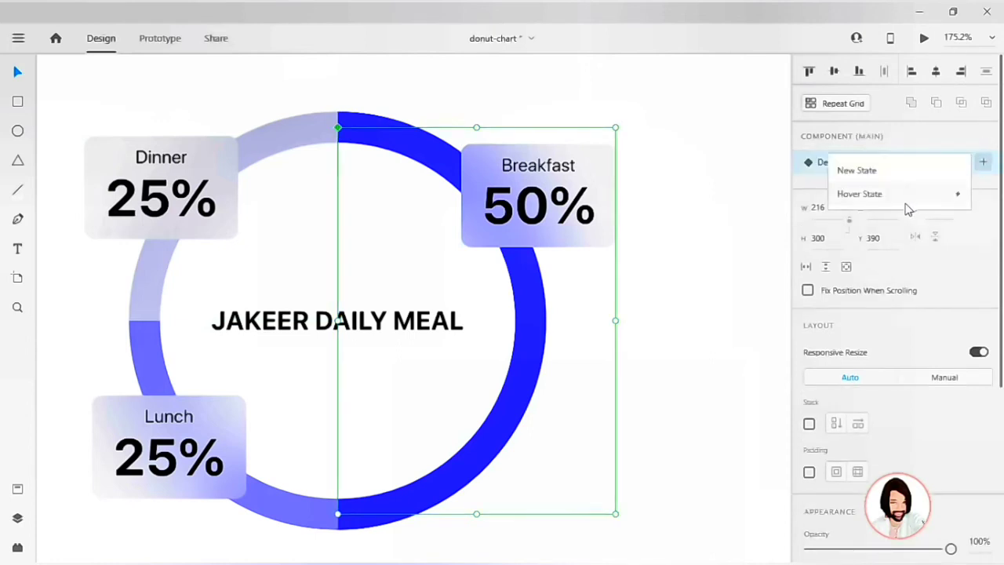
# Add a hover state named Hover-breakfast to the Breakfast component, with its panel hidden by default
pyautogui.click(860, 194)
pyautogui.write('Hover')
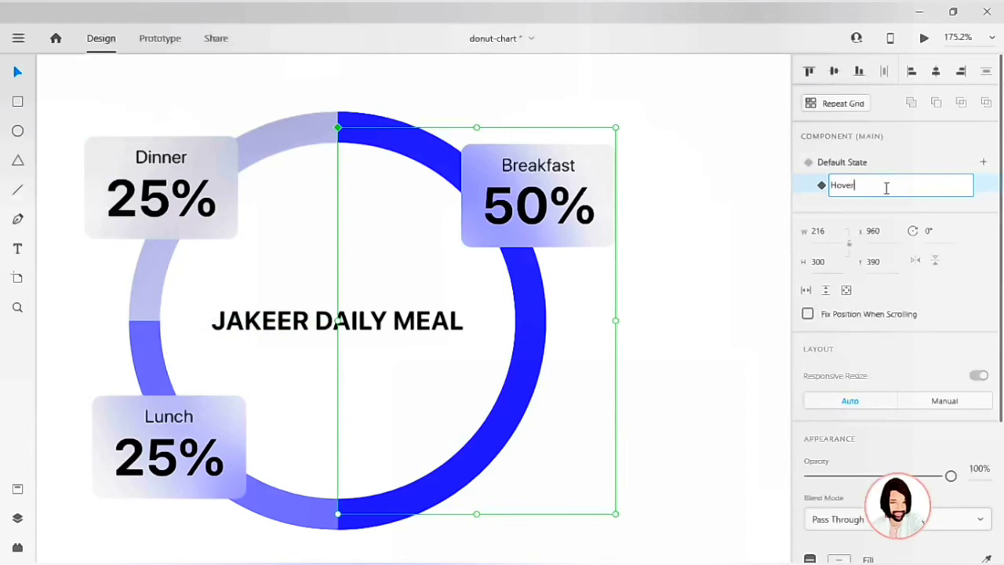
pyautogui.write('-')
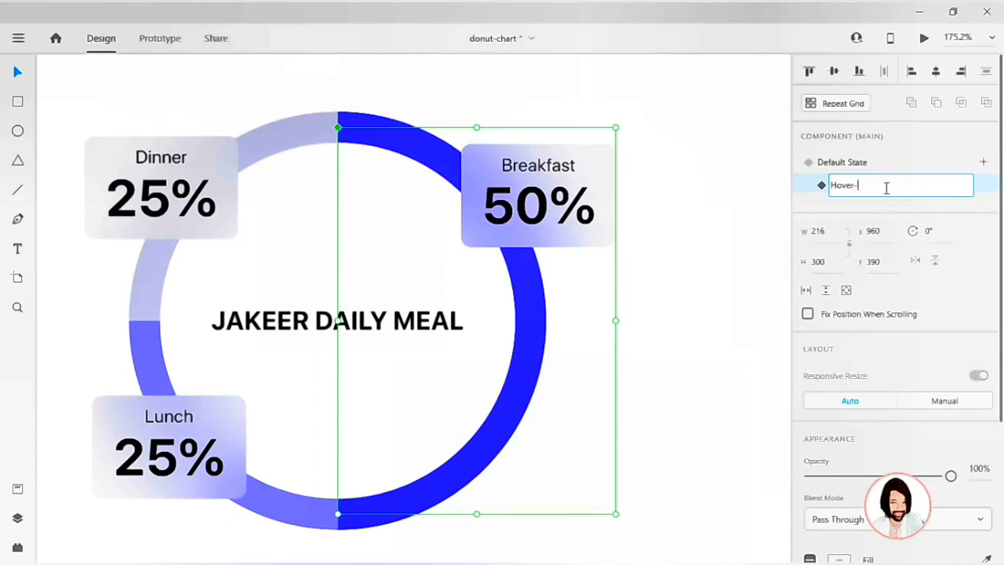
pyautogui.write('breakFAST')
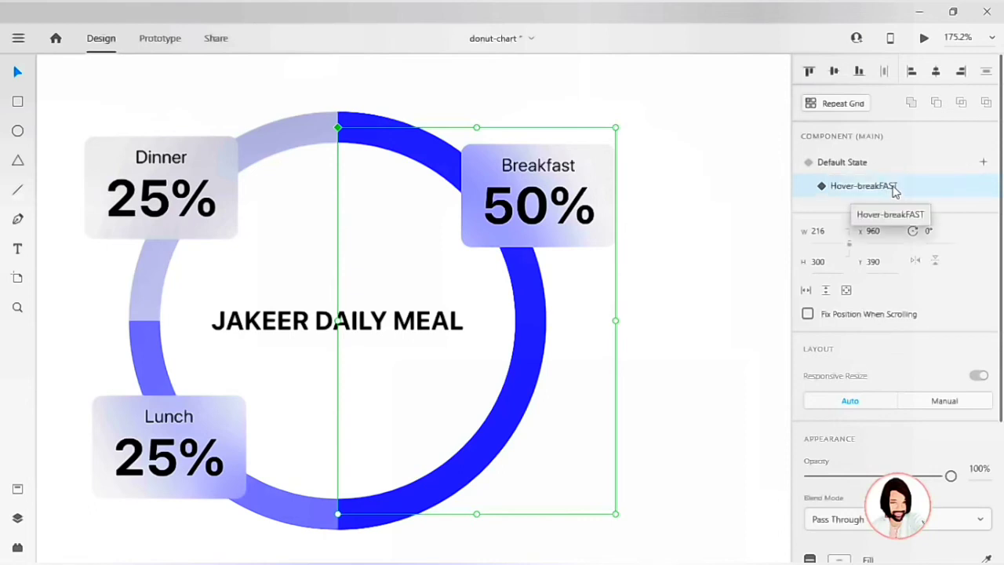
pyautogui.doubleClick(863, 185)
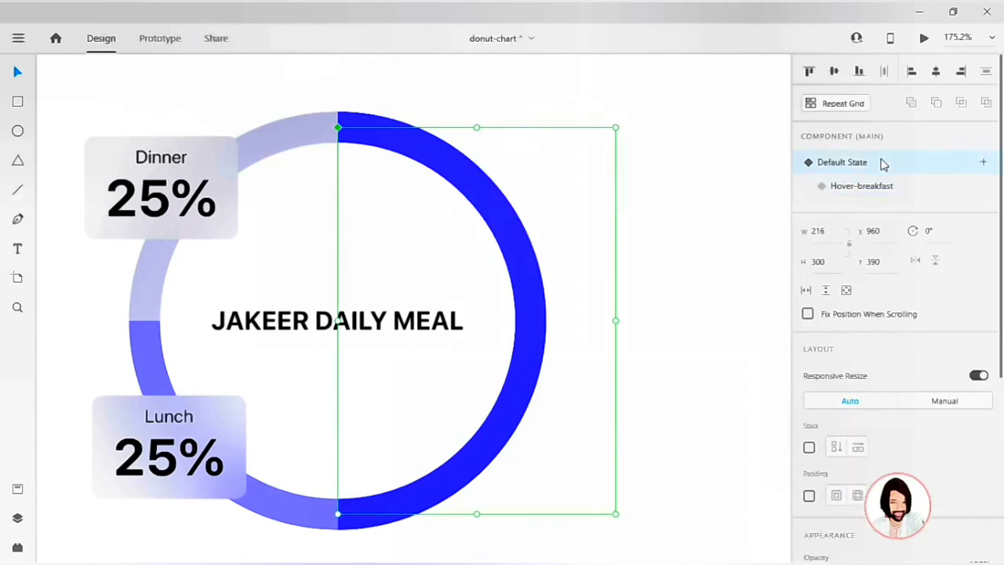
pyautogui.moveTo(510, 319)
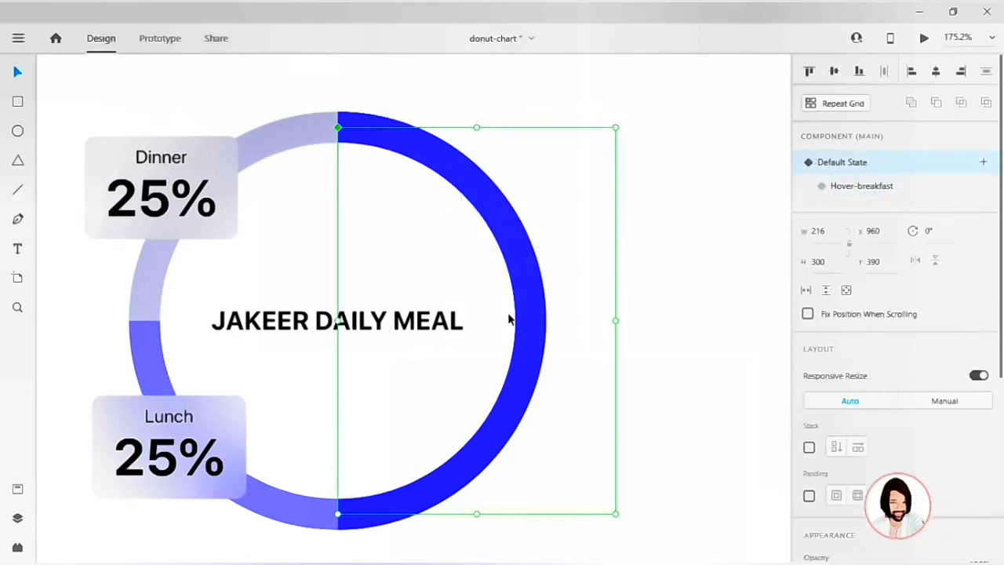
pyautogui.click(861, 186)
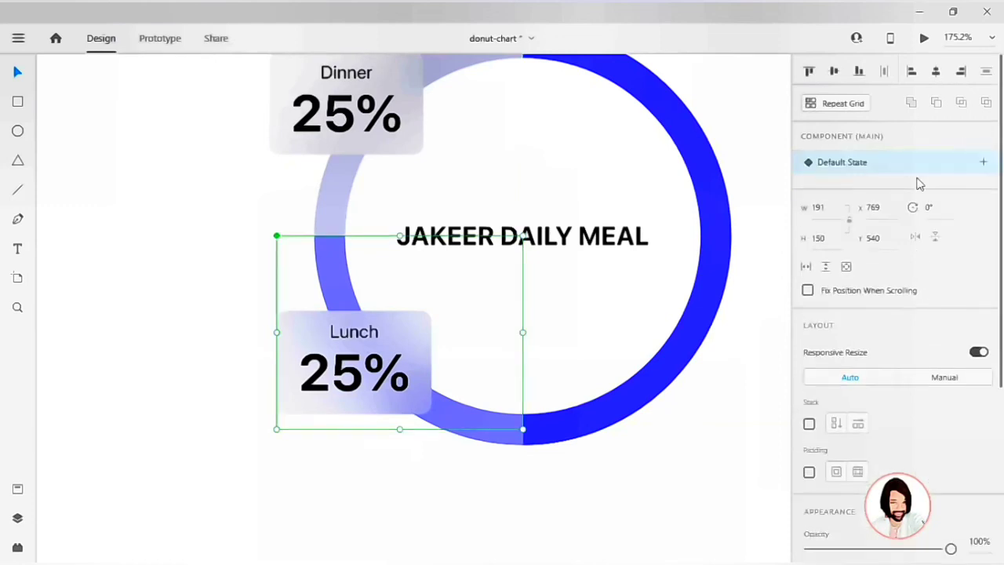
# Add the Lunch component's new state and name it Hover-lunch
pyautogui.click(983, 162)
pyautogui.write('Hover-')
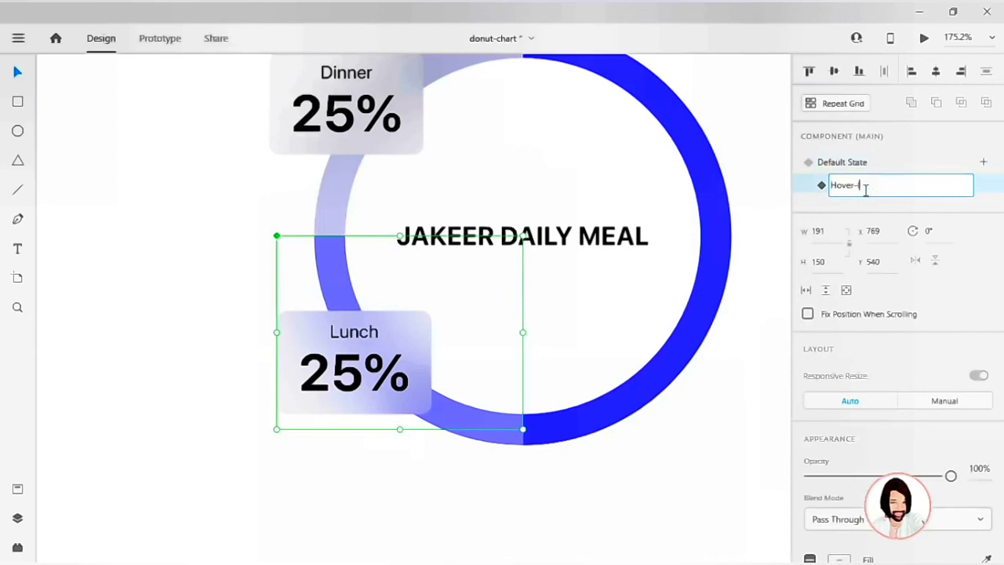
pyautogui.write('lucnh')
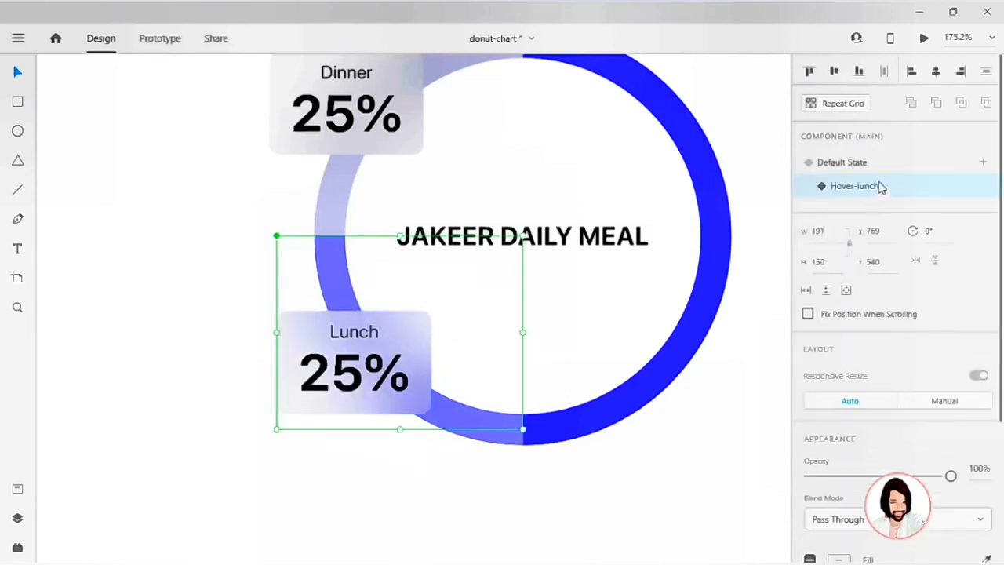
pyautogui.click(842, 162)
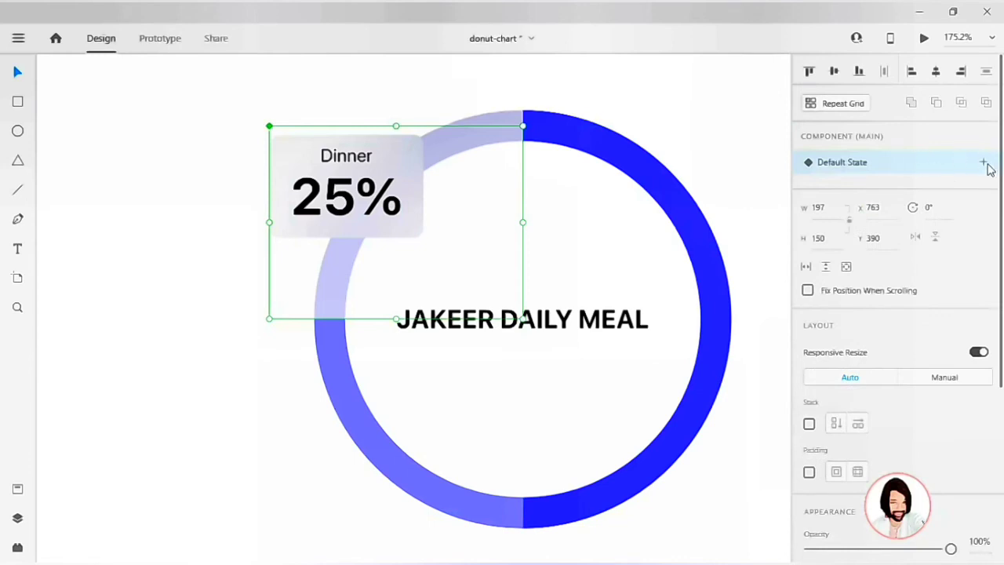
# Add a new state to the Dinner component, naming it starting with 'Hover-'
pyautogui.click(983, 163)
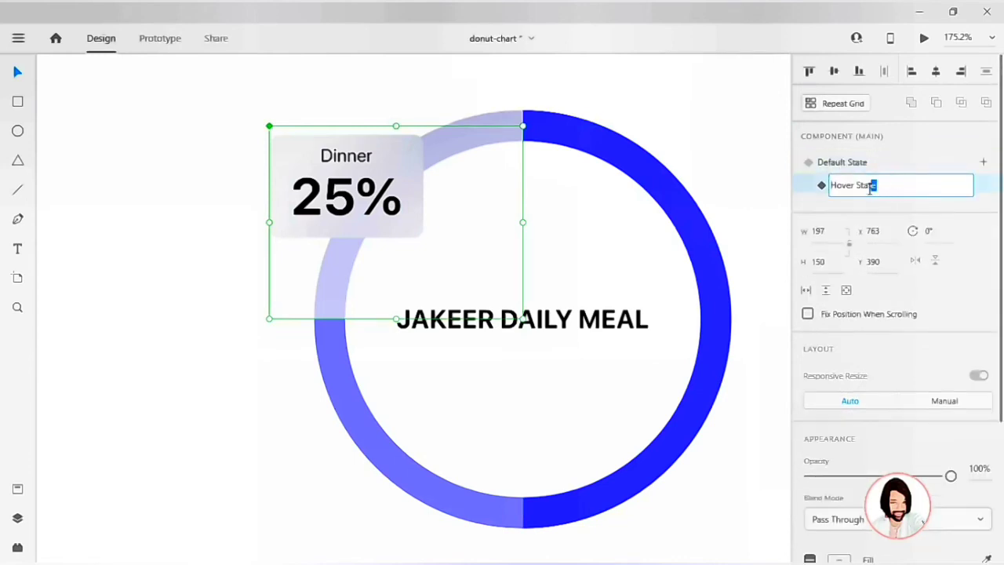
pyautogui.write('Hover-')
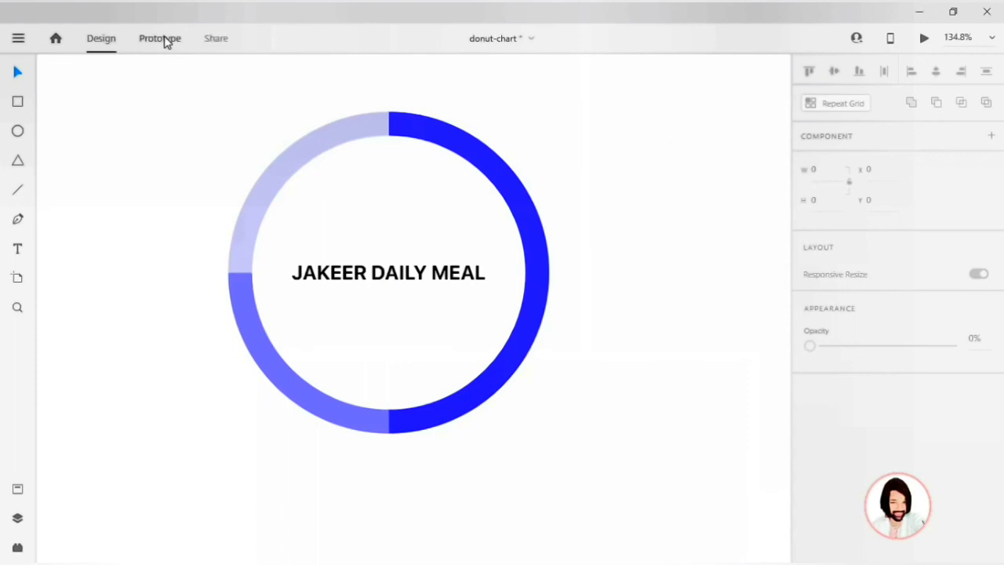
# In Prototype mode, point the Breakfast arc's hover auto-animate interaction to Hover-breakfast
pyautogui.click(160, 38)
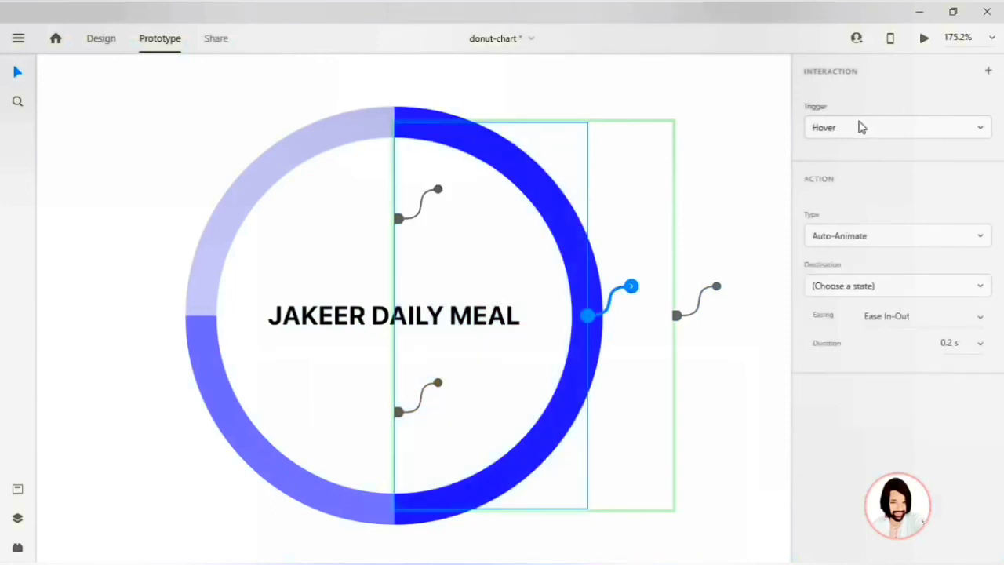
pyautogui.moveTo(816, 191)
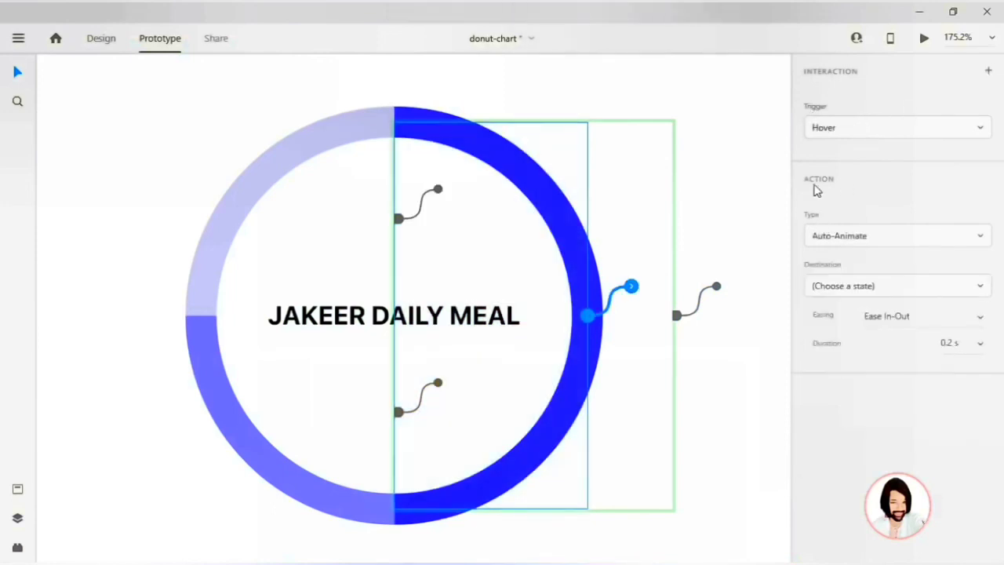
pyautogui.moveTo(875, 303)
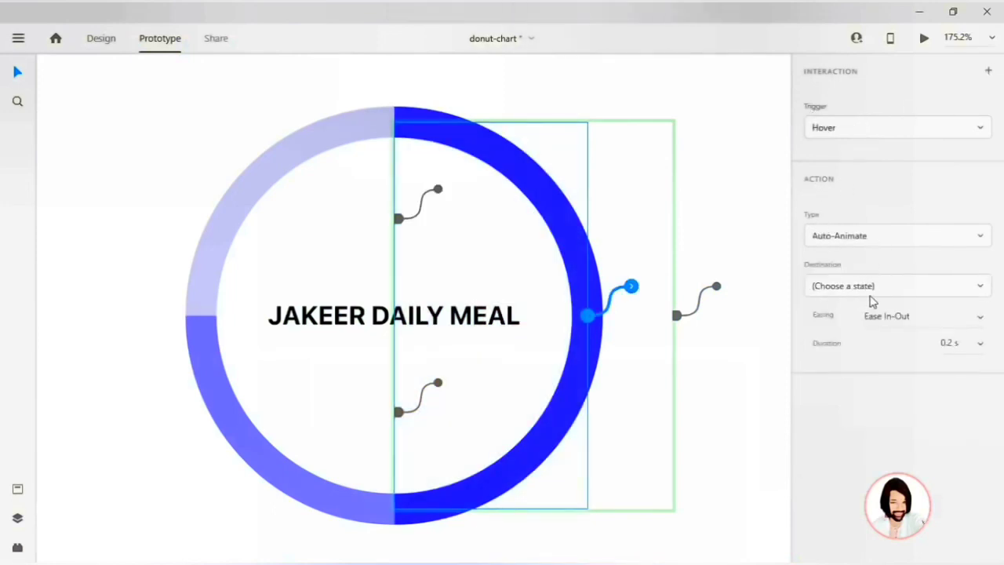
pyautogui.click(897, 286)
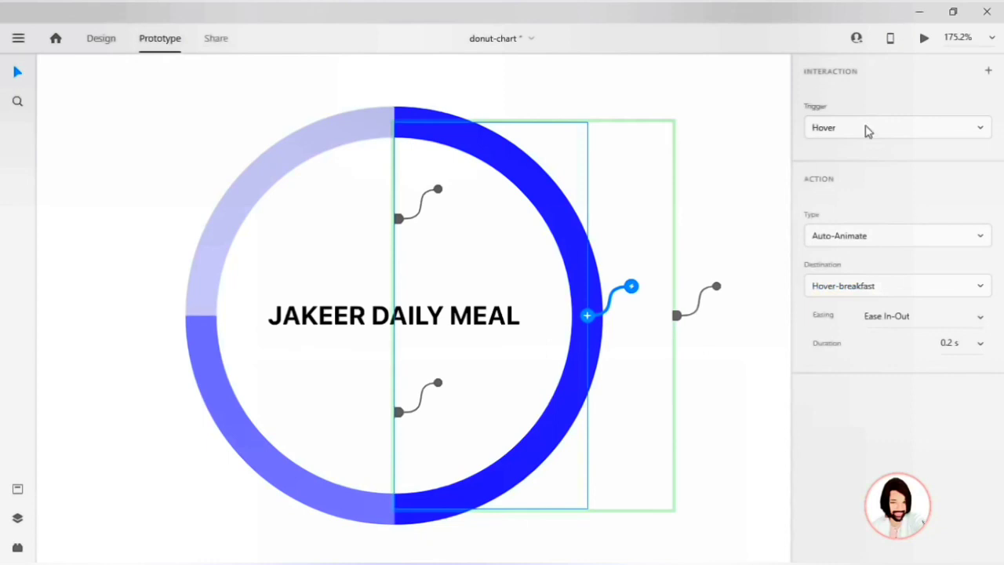
pyautogui.moveTo(550, 326)
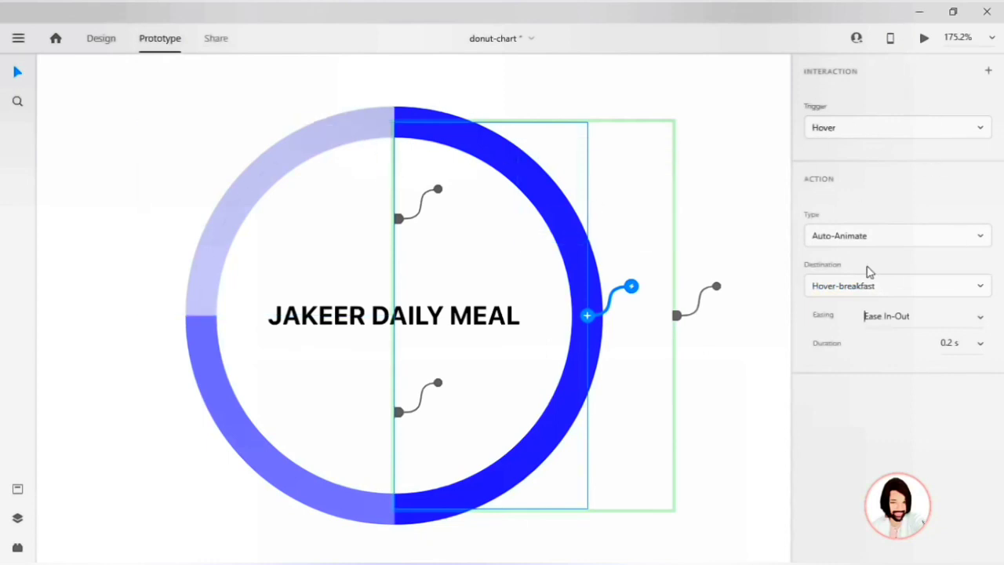
pyautogui.moveTo(212, 332)
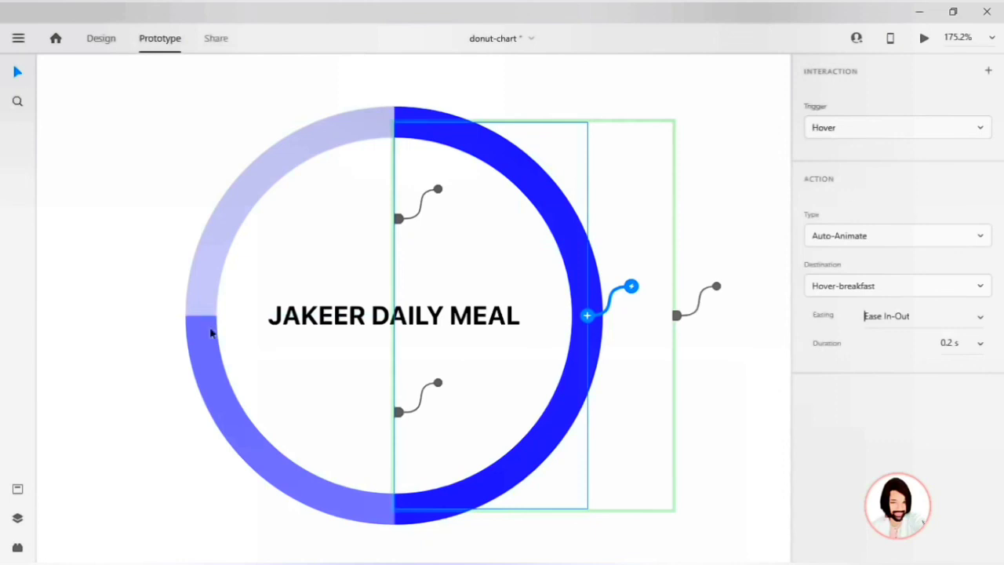
pyautogui.moveTo(207, 342)
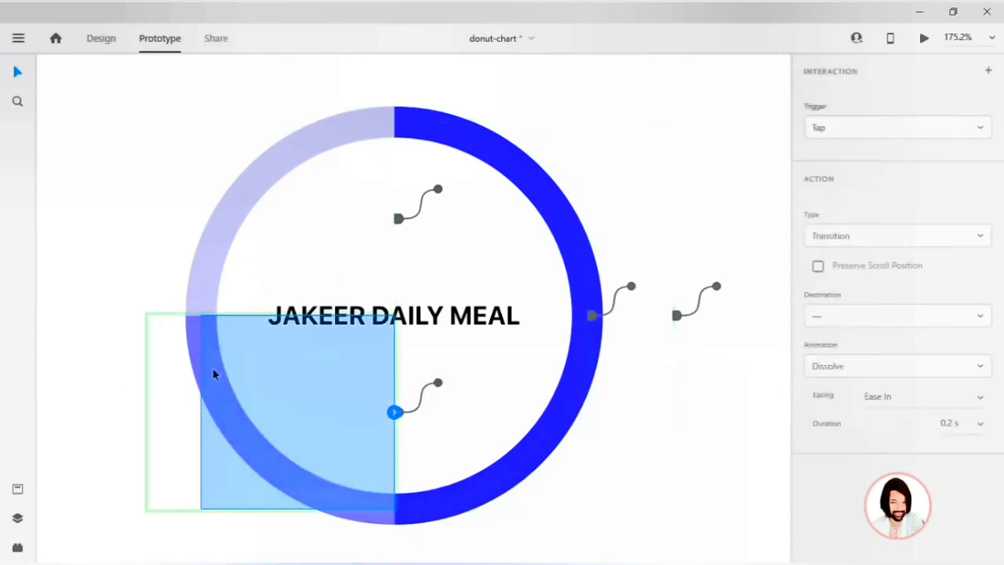
pyautogui.moveTo(997, 71)
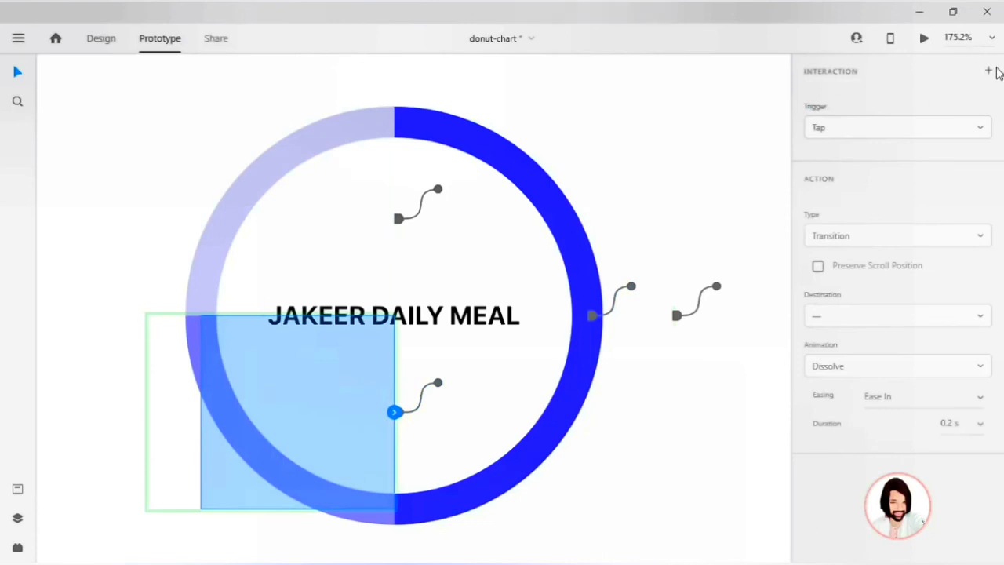
# Give the Lunch segment a hover interaction targeting the Hover-lunch state
pyautogui.click(897, 127)
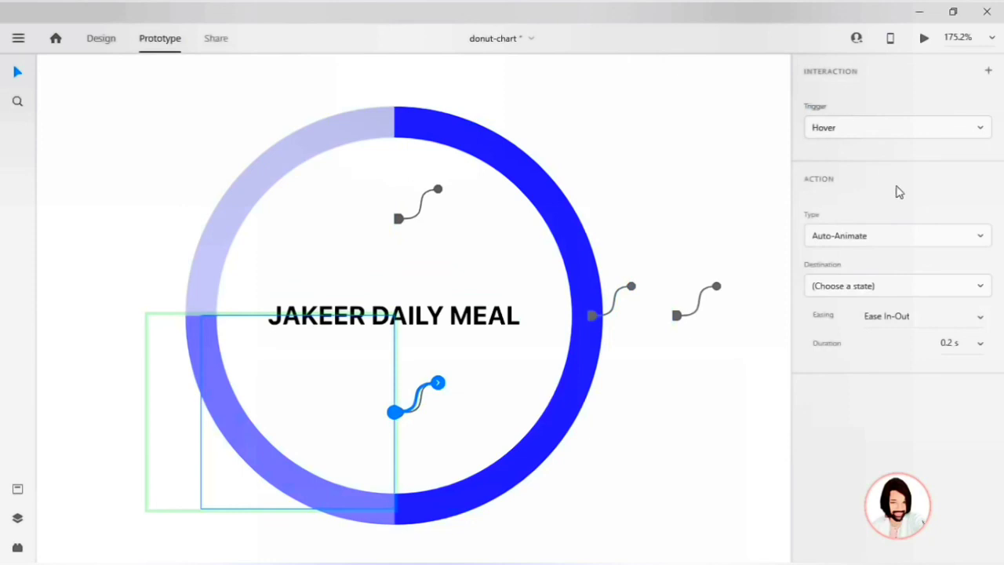
pyautogui.moveTo(875, 218)
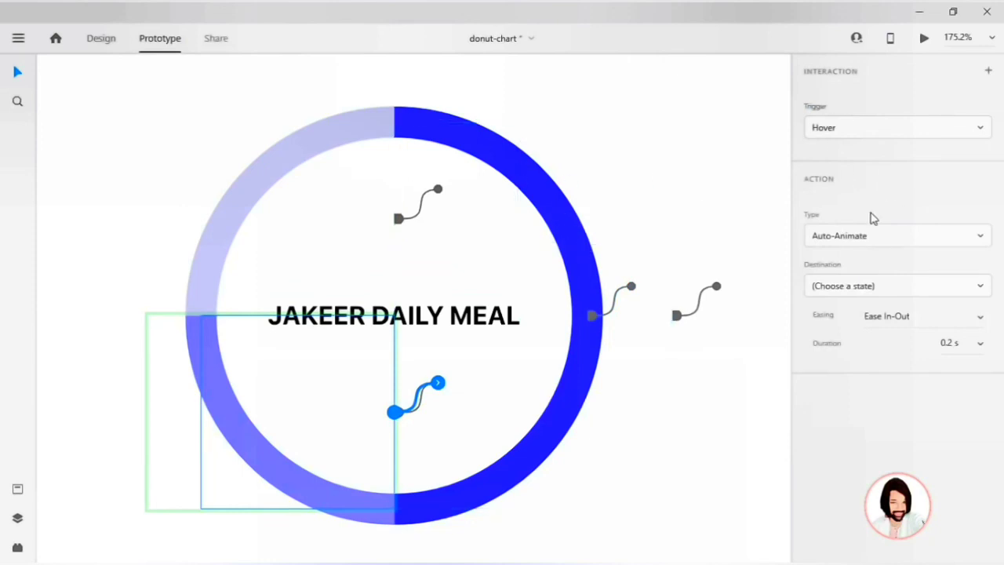
pyautogui.click(897, 285)
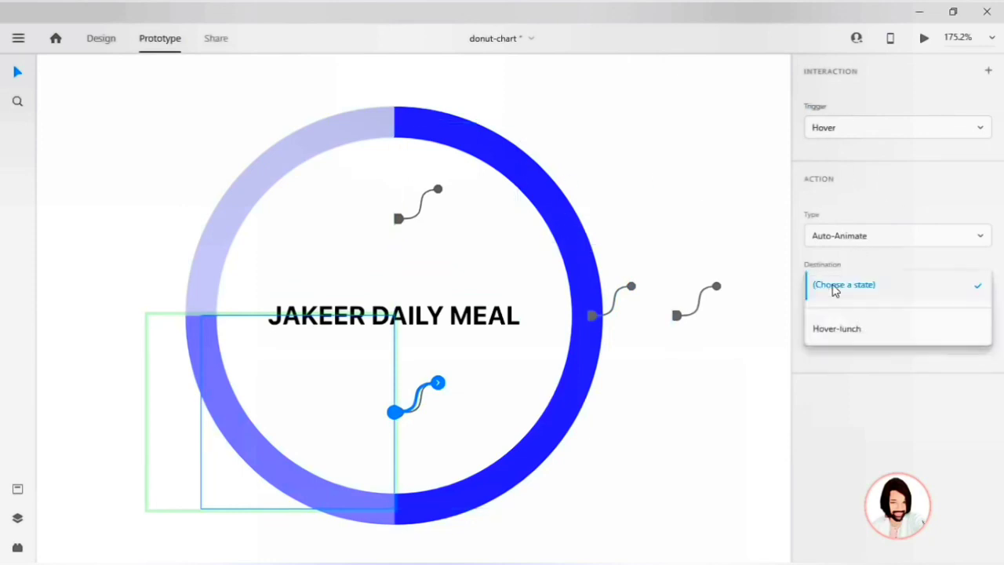
pyautogui.click(836, 328)
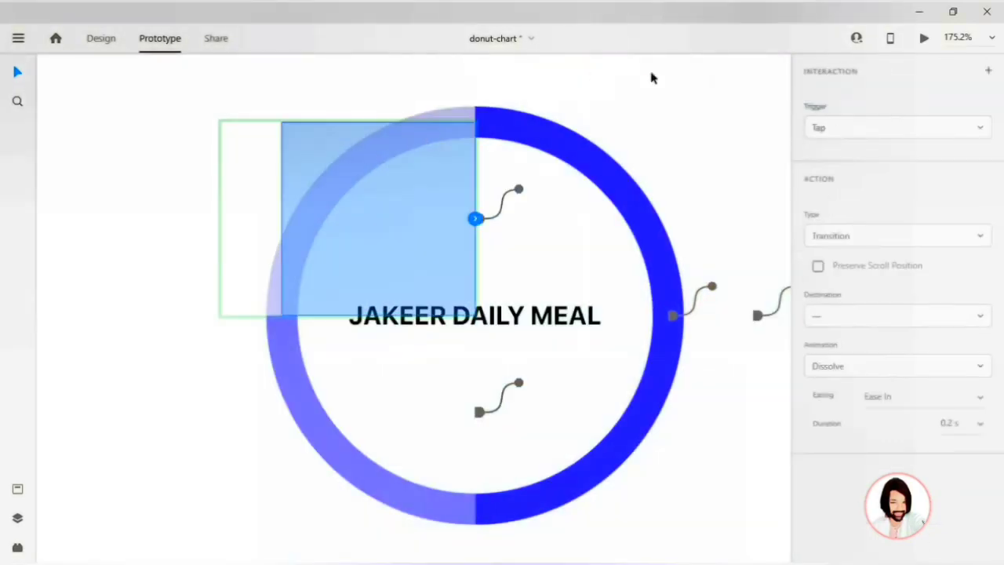
pyautogui.moveTo(692, 135)
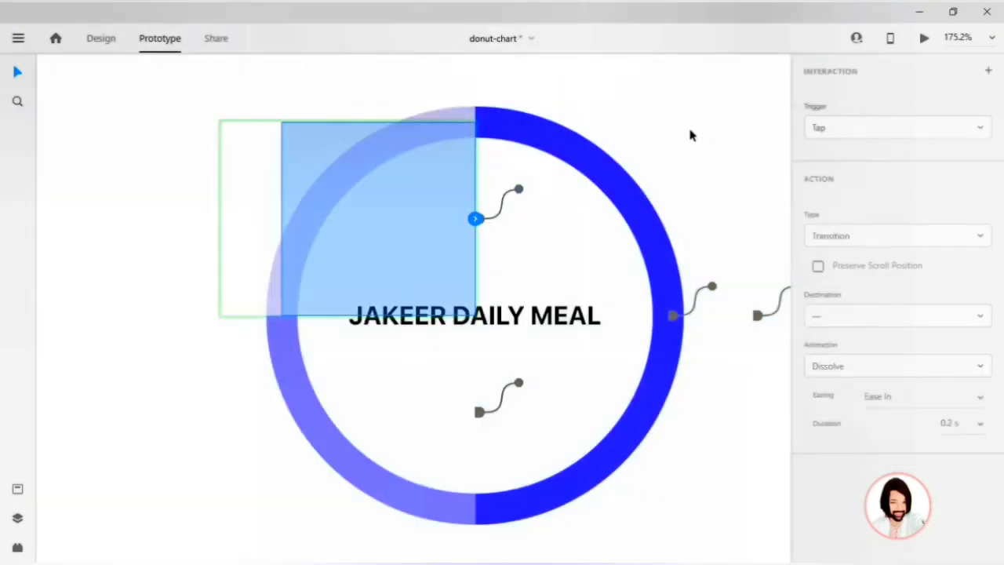
# Give the Dinner segment a hover interaction using Auto-Animate
pyautogui.click(897, 128)
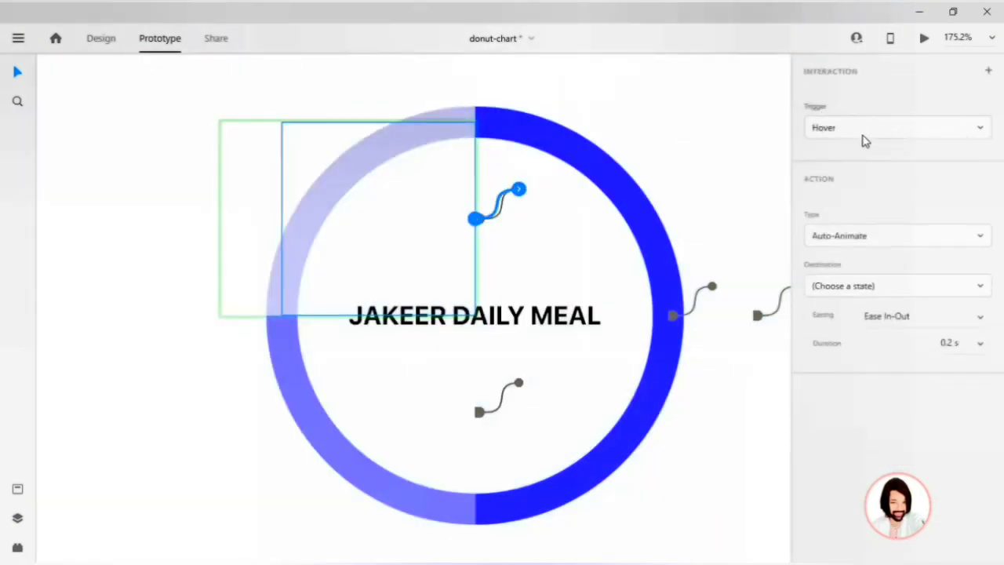
pyautogui.click(897, 236)
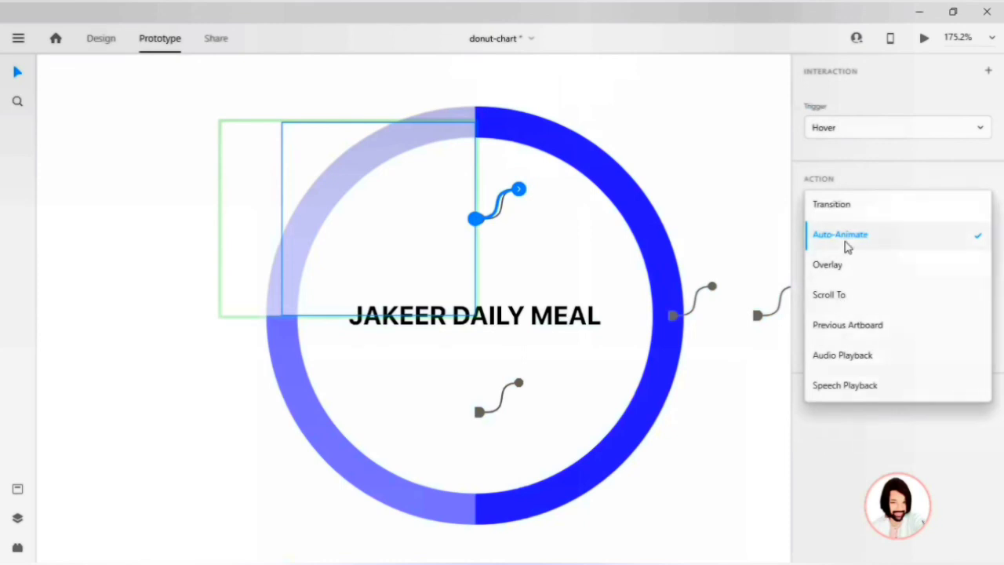
pyautogui.click(841, 234)
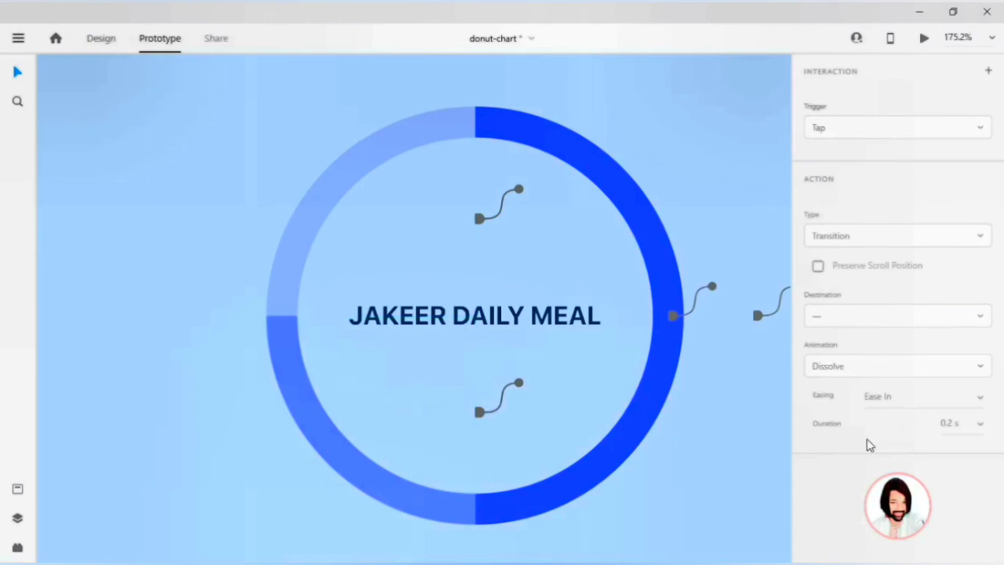
pyautogui.click(101, 38)
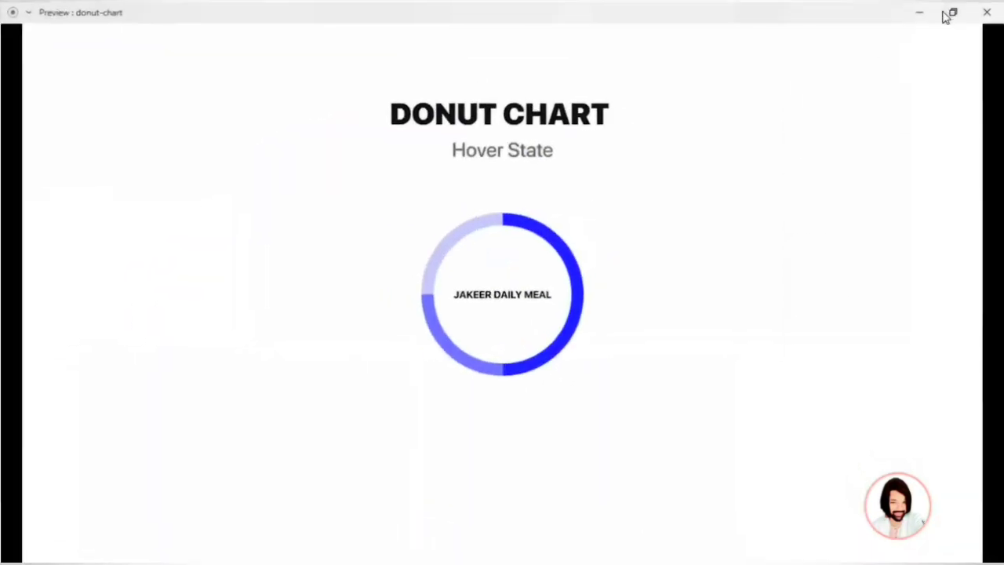
pyautogui.moveTo(537, 235)
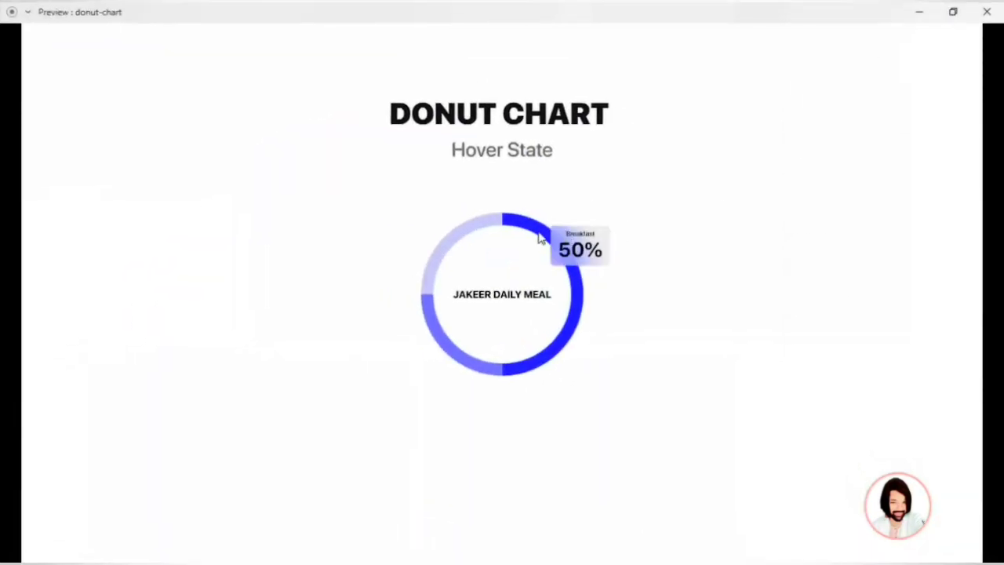
pyautogui.moveTo(465, 374)
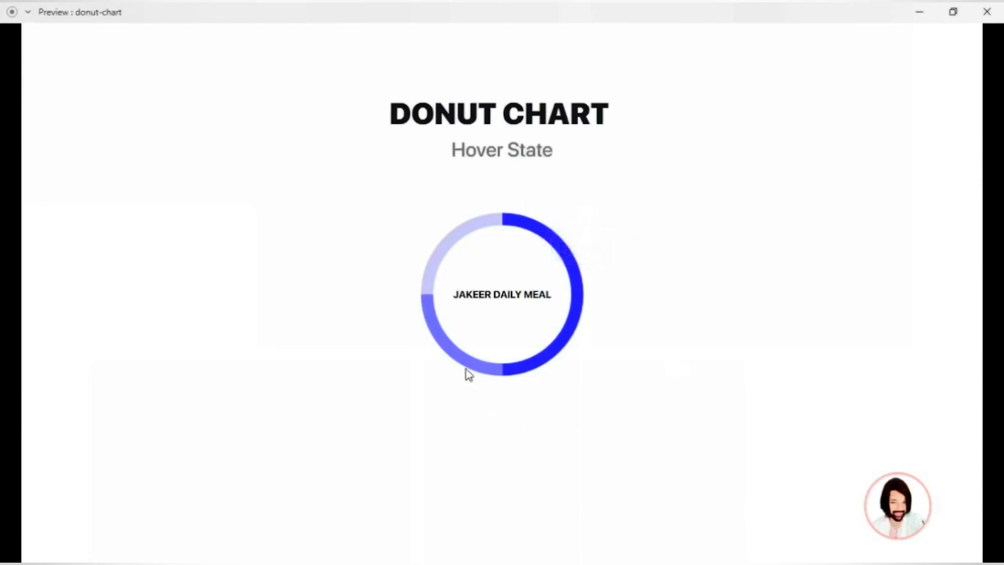
pyautogui.moveTo(439, 243)
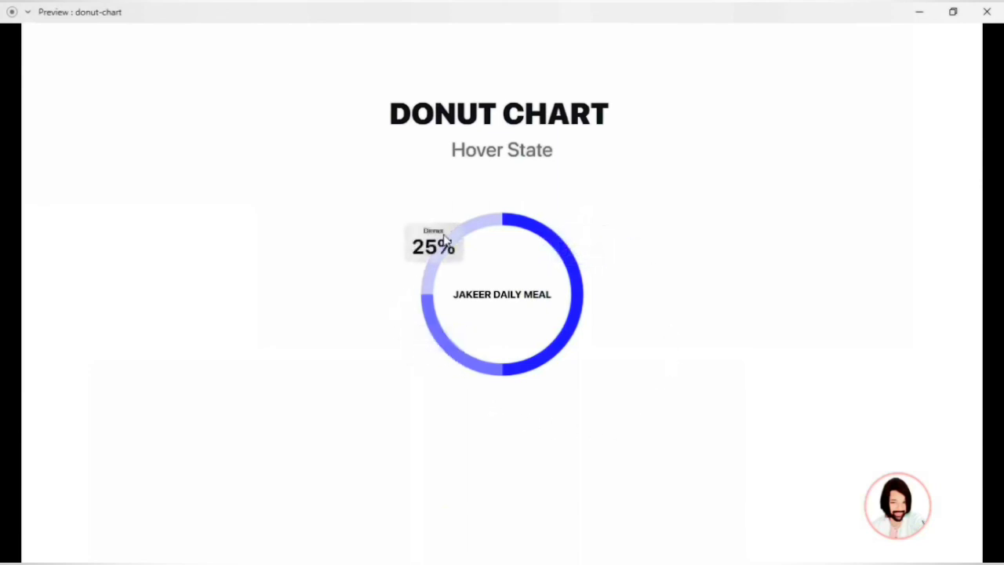
pyautogui.moveTo(537, 240)
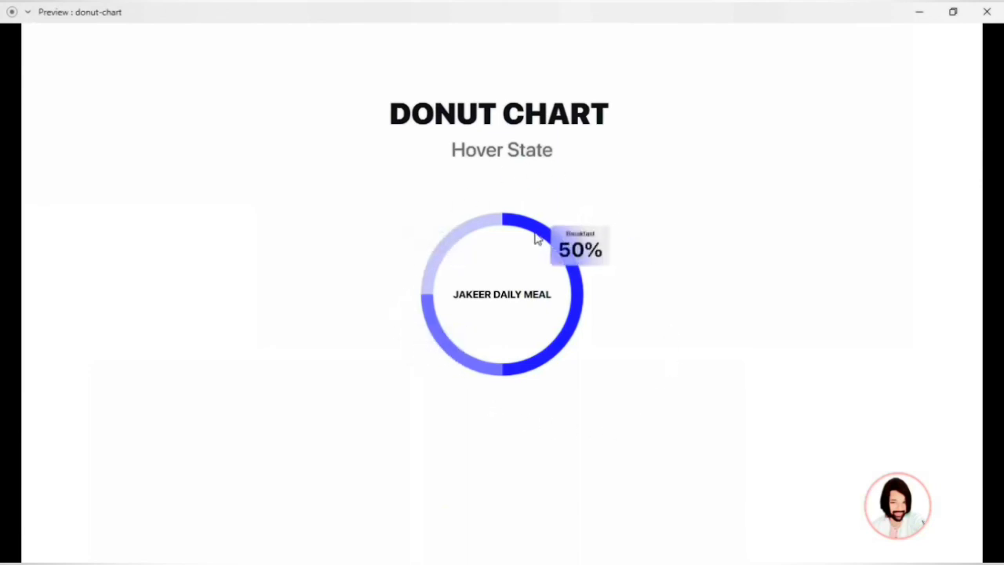
pyautogui.moveTo(424, 331)
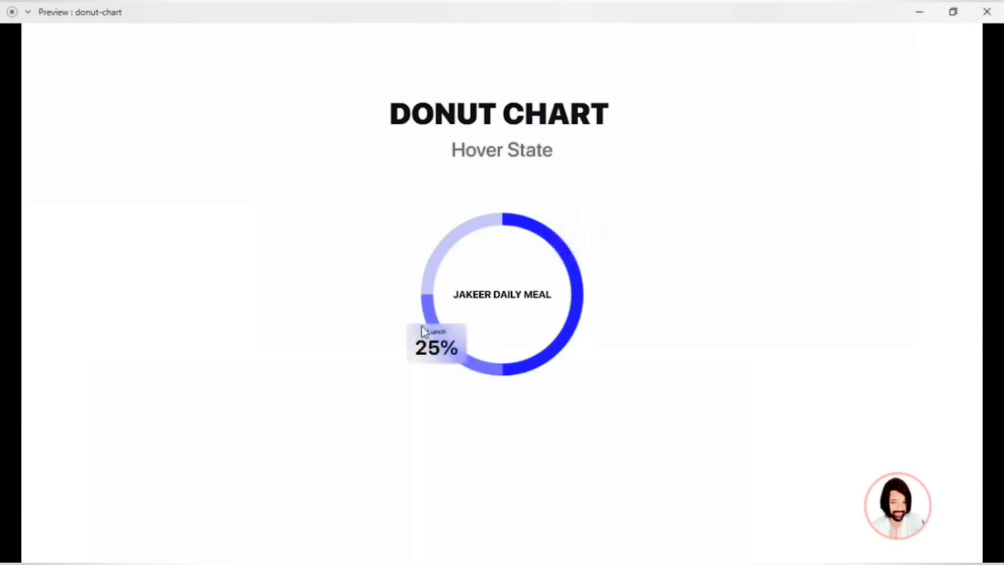
pyautogui.moveTo(561, 239)
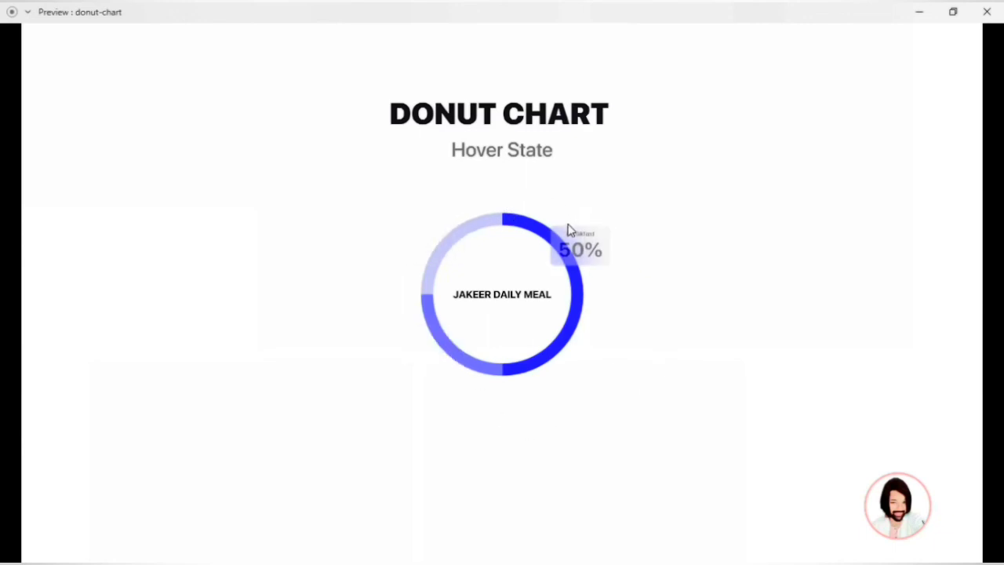
pyautogui.moveTo(677, 216)
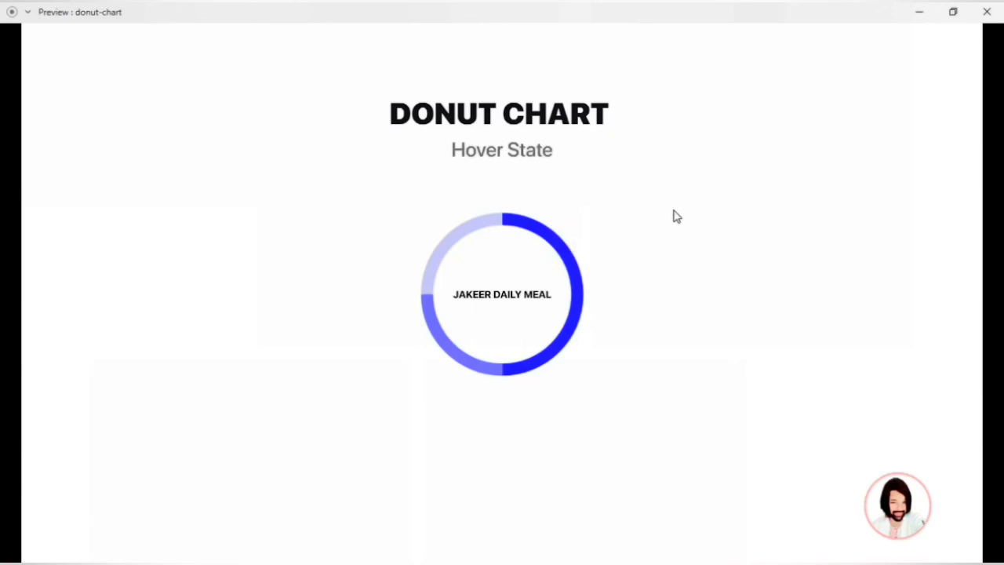
pyautogui.moveTo(524, 223)
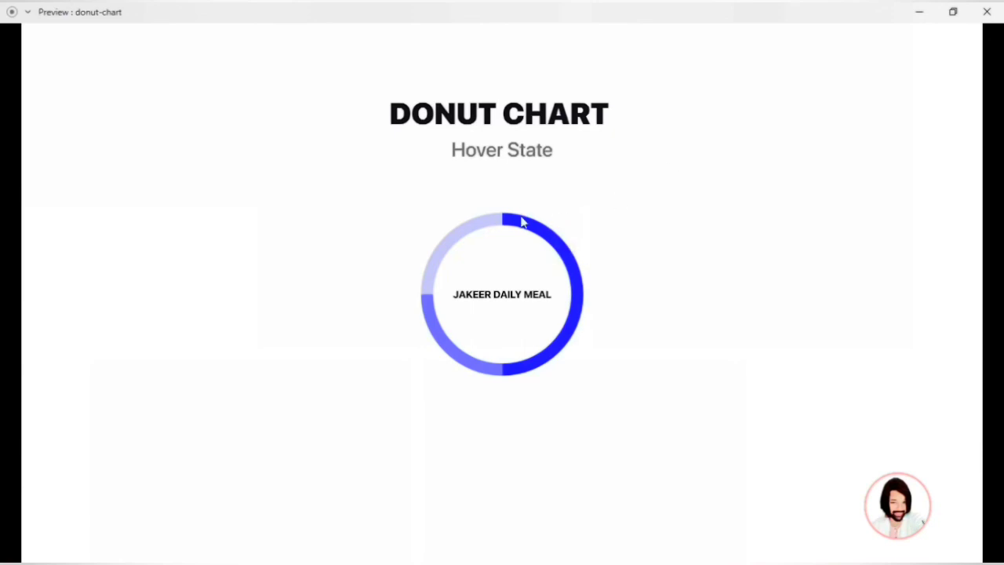